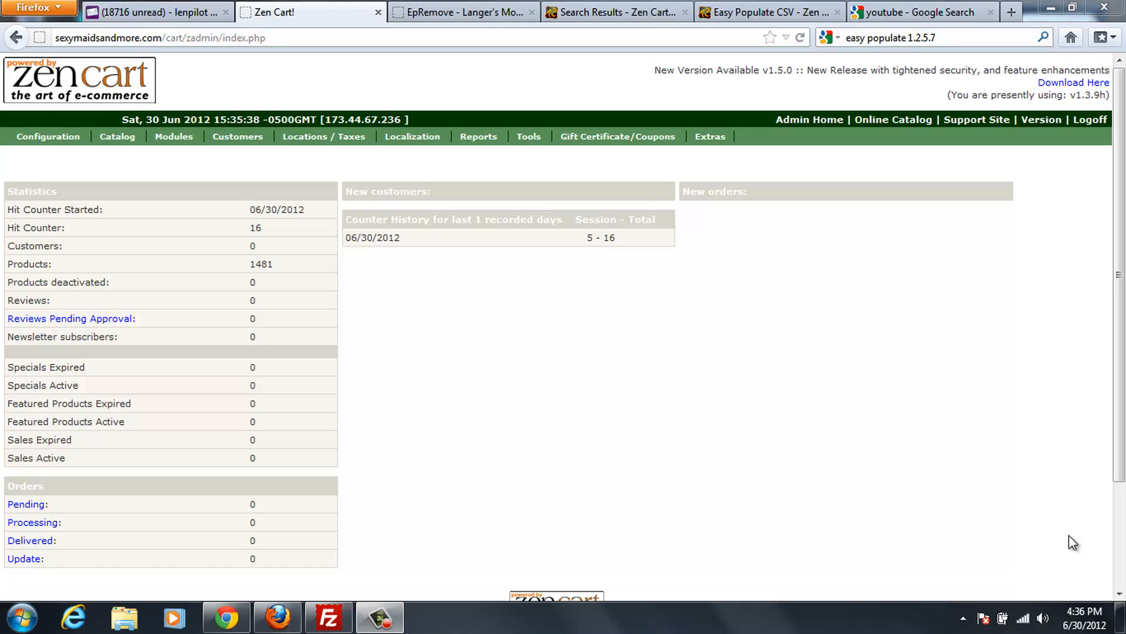
mouse_move(938, 485)
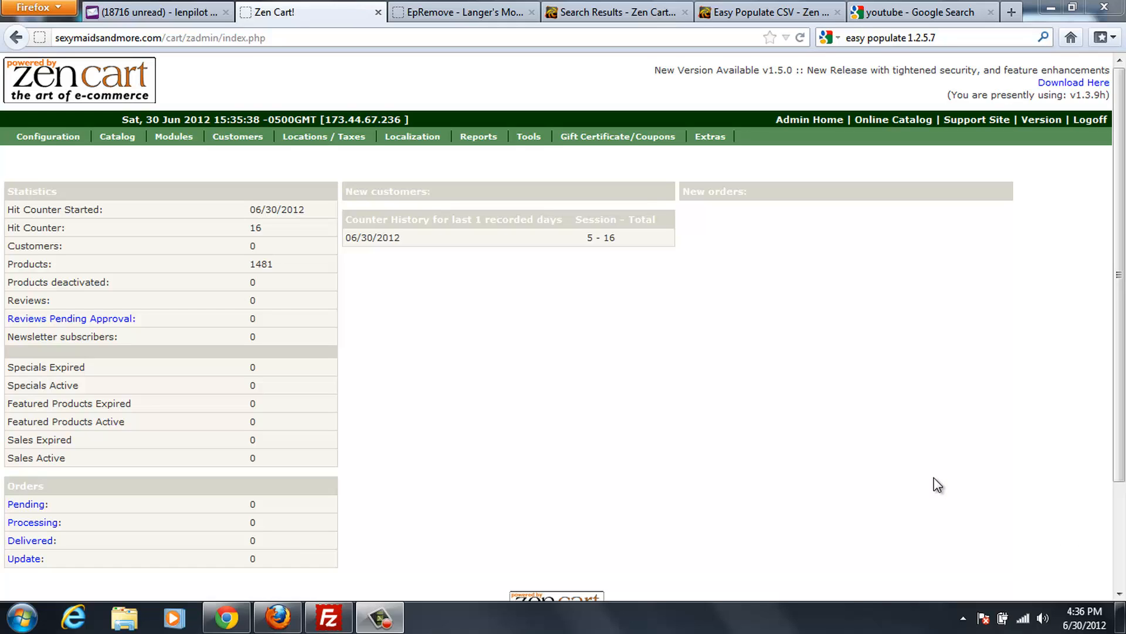
mouse_move(579, 332)
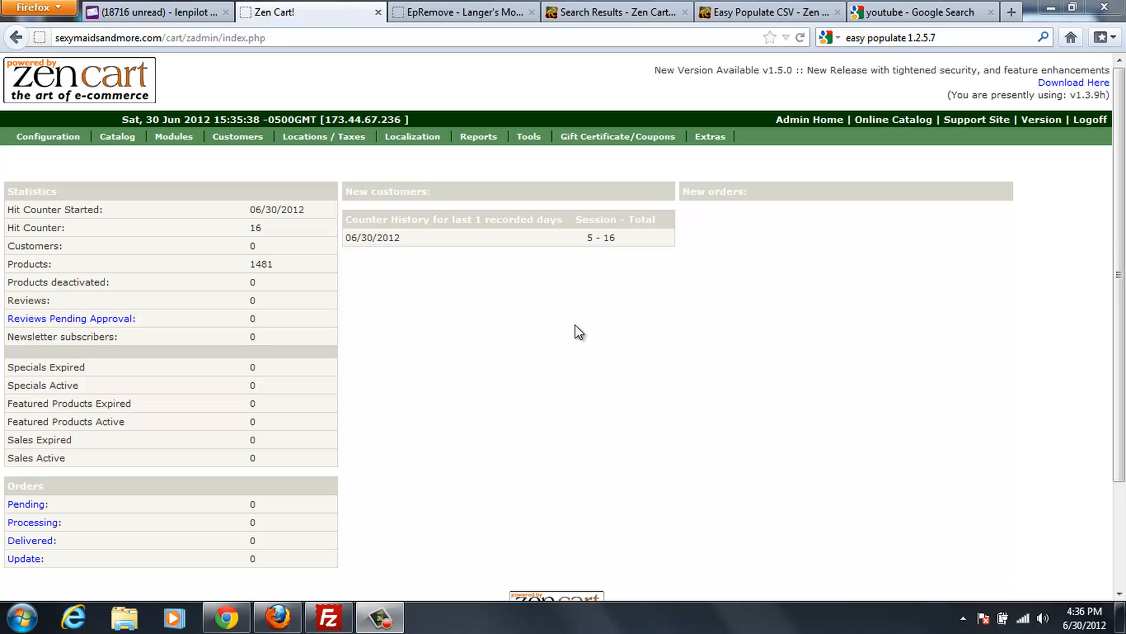
mouse_move(542, 195)
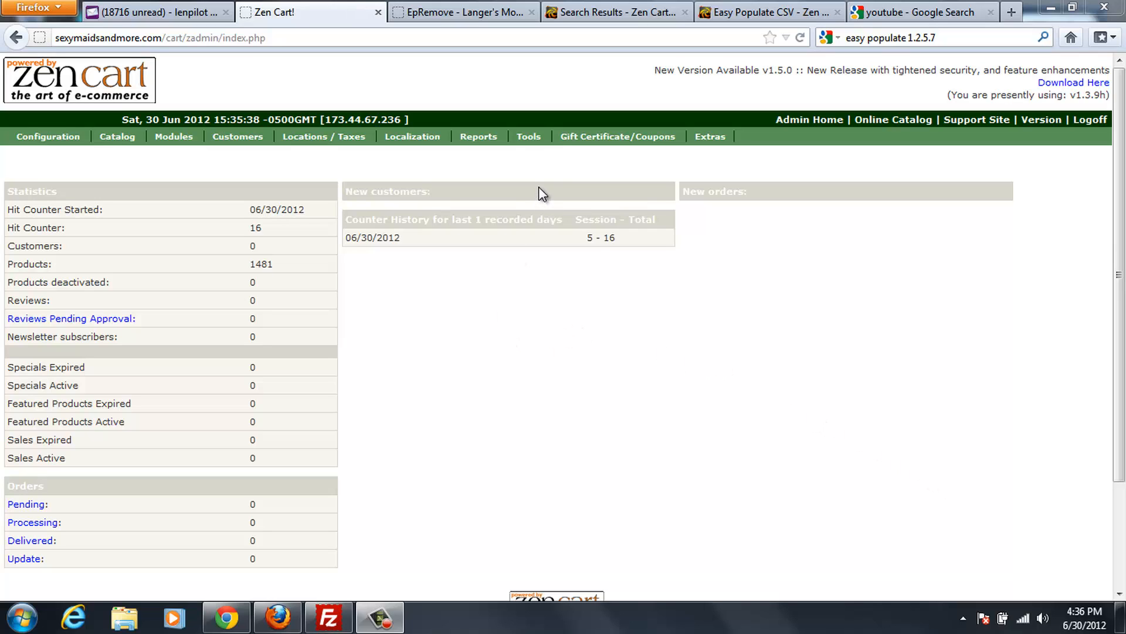
Open and dismiss the Zen Cart admin Tools menu twice
click(529, 136)
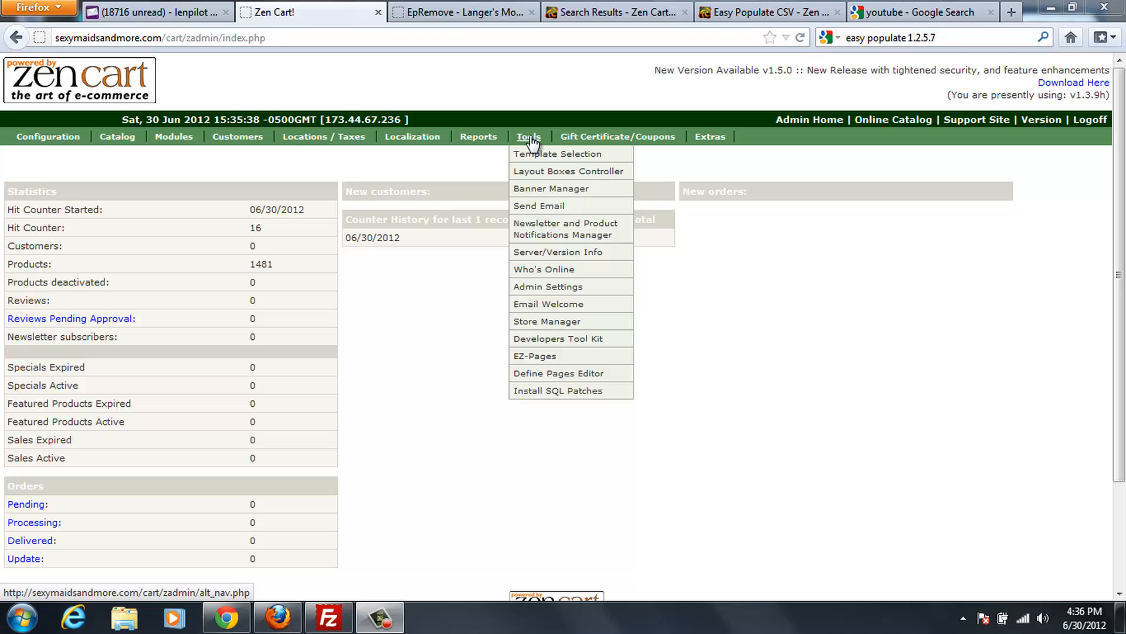
mouse_move(535, 147)
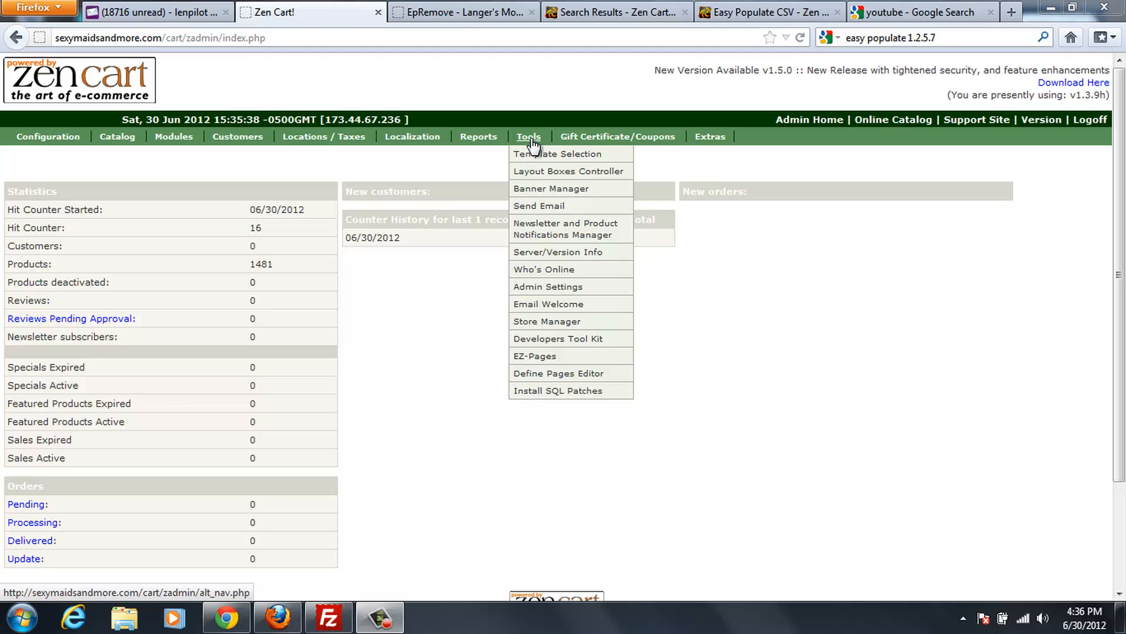
click(558, 390)
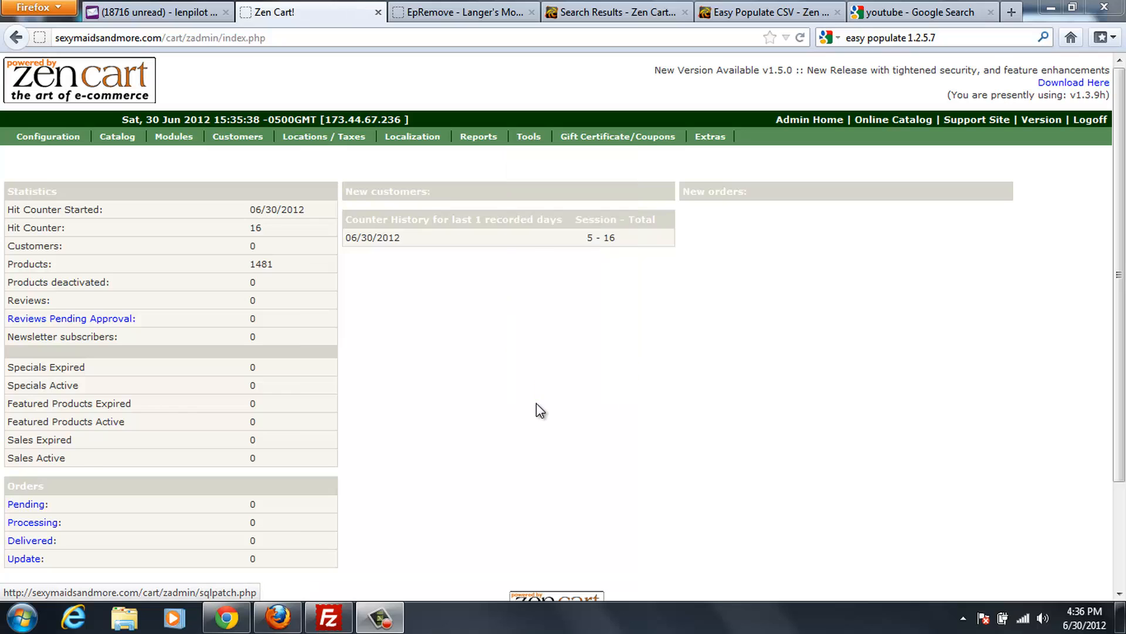
click(528, 136)
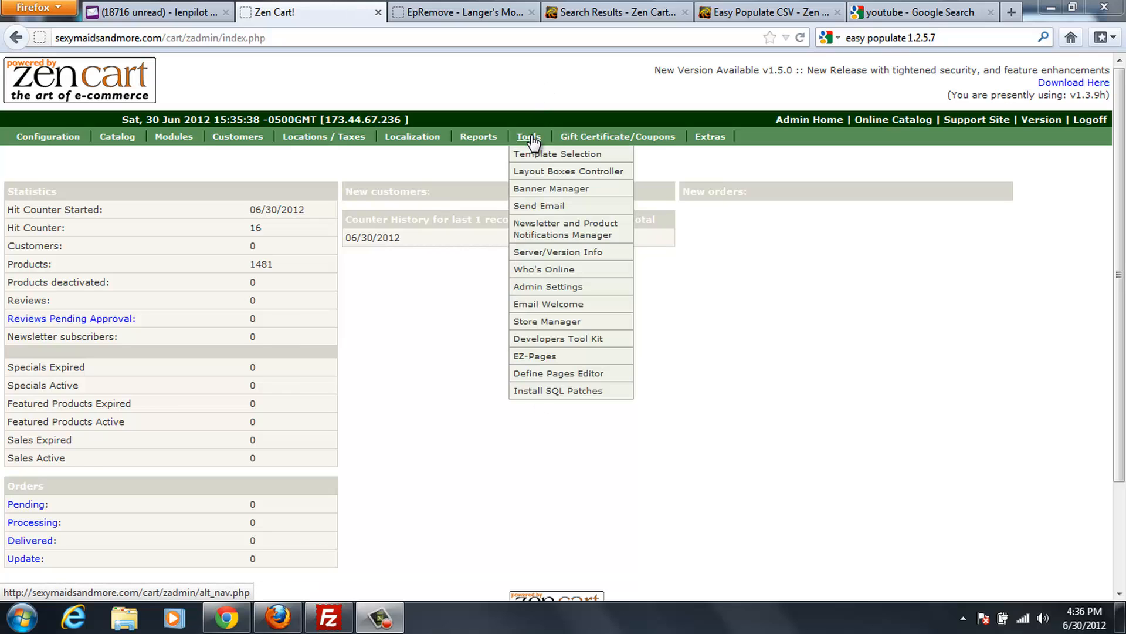
click(539, 431)
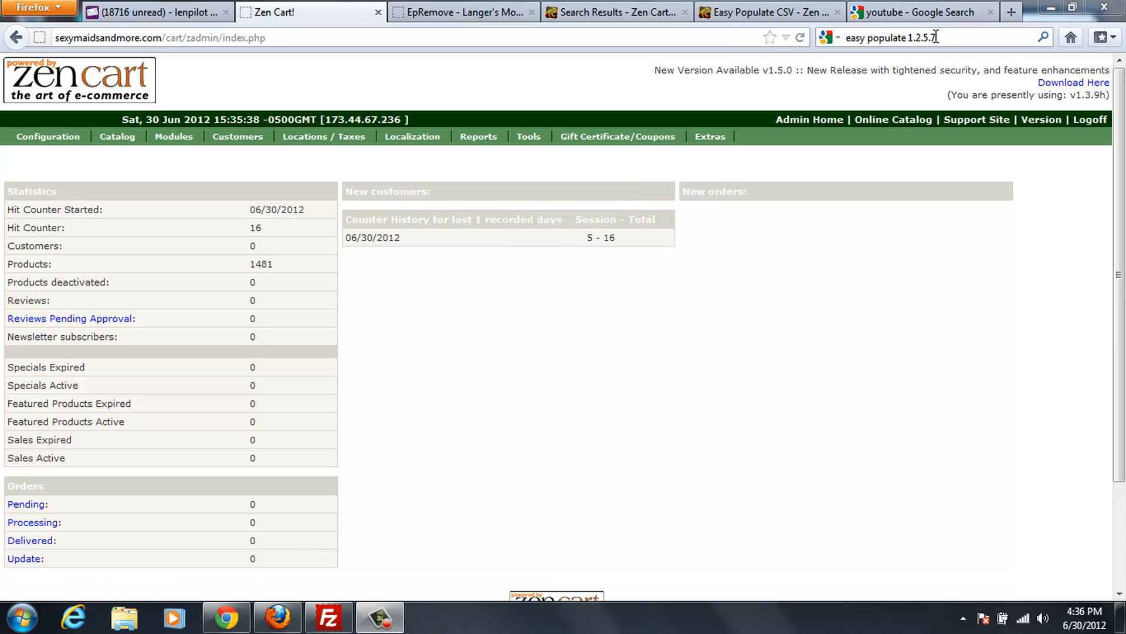
mouse_move(897, 53)
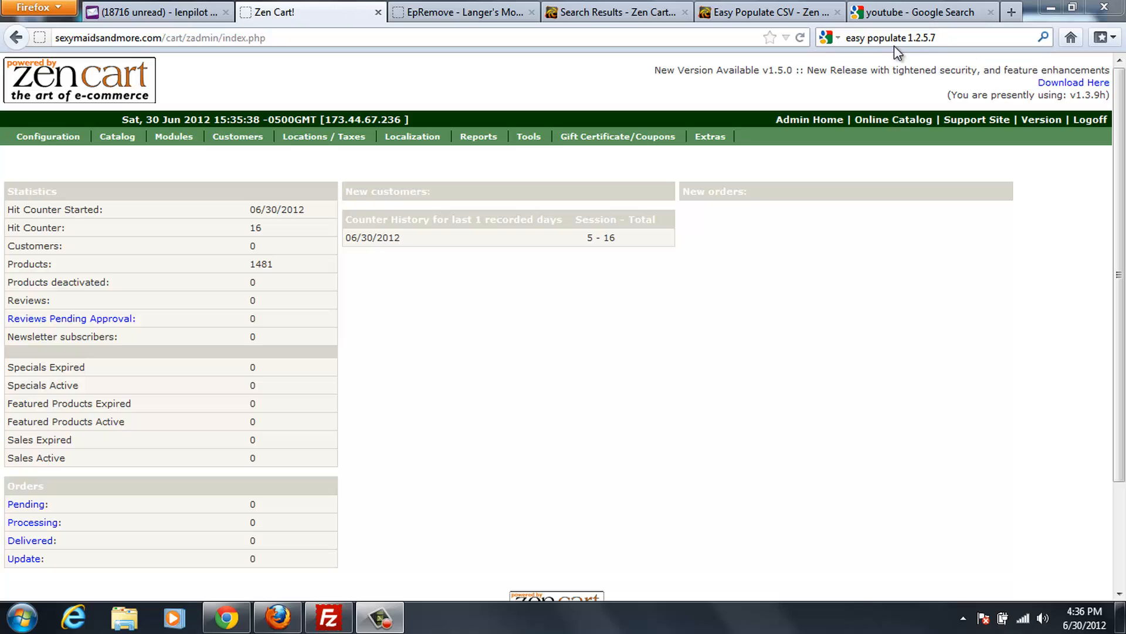
mouse_move(752, 35)
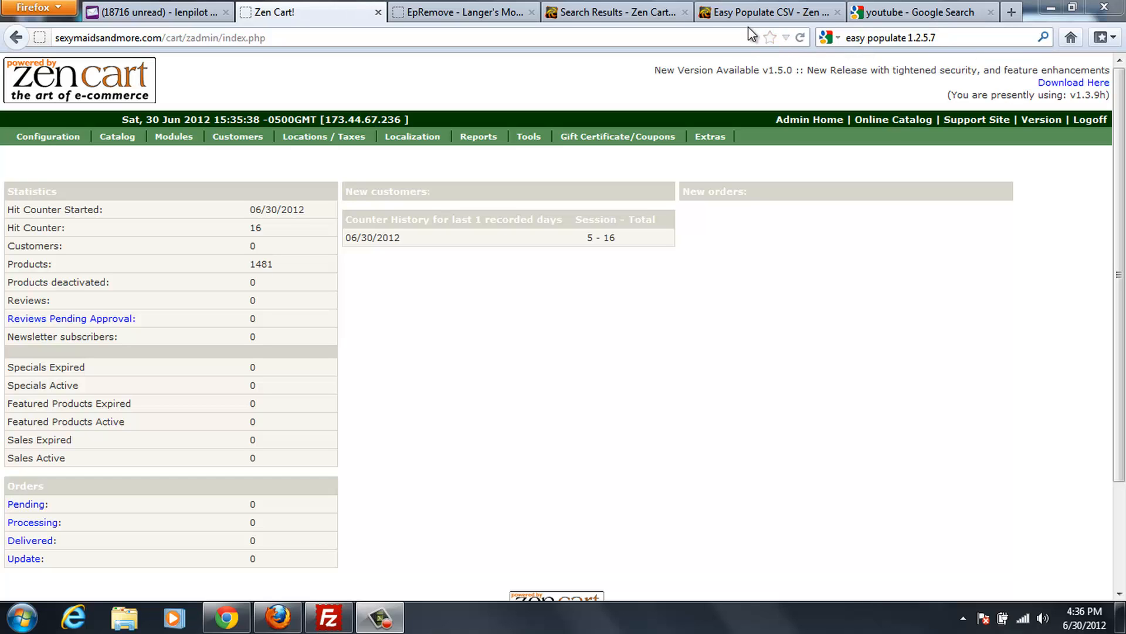
Switch to the Easy Populate CSV tab and scroll through its description and version history
click(769, 13)
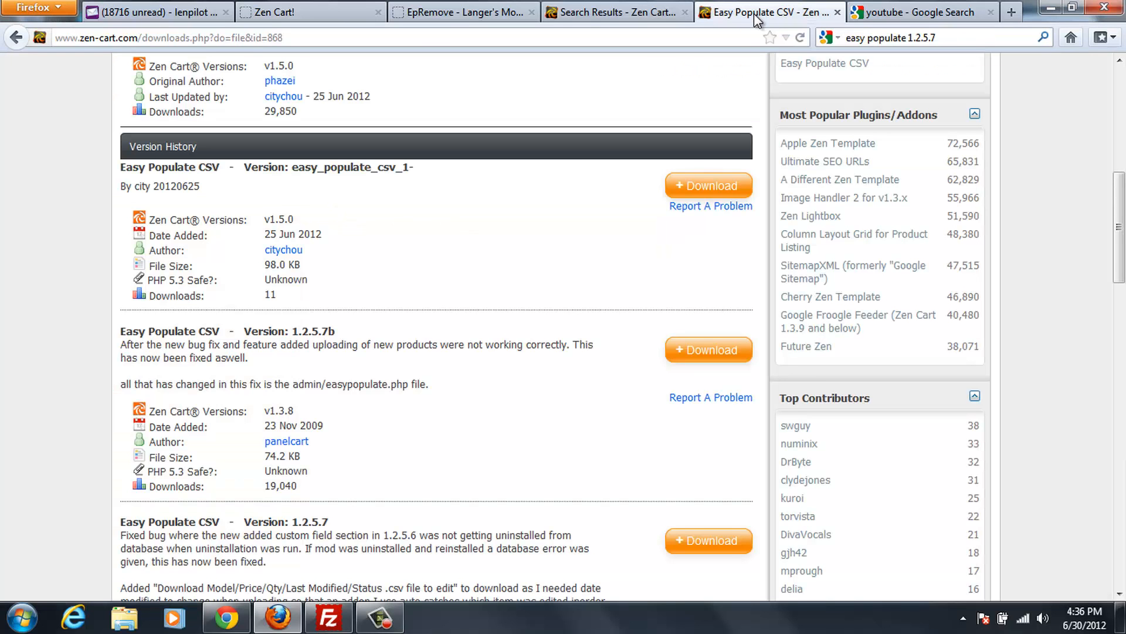
mouse_move(655, 297)
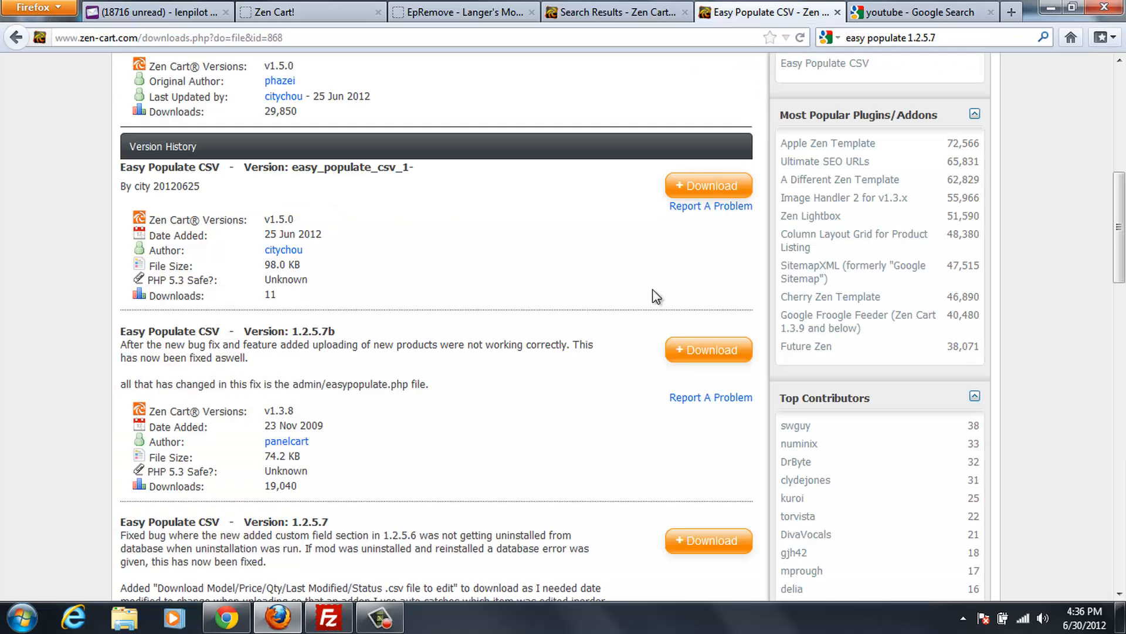
mouse_move(524, 404)
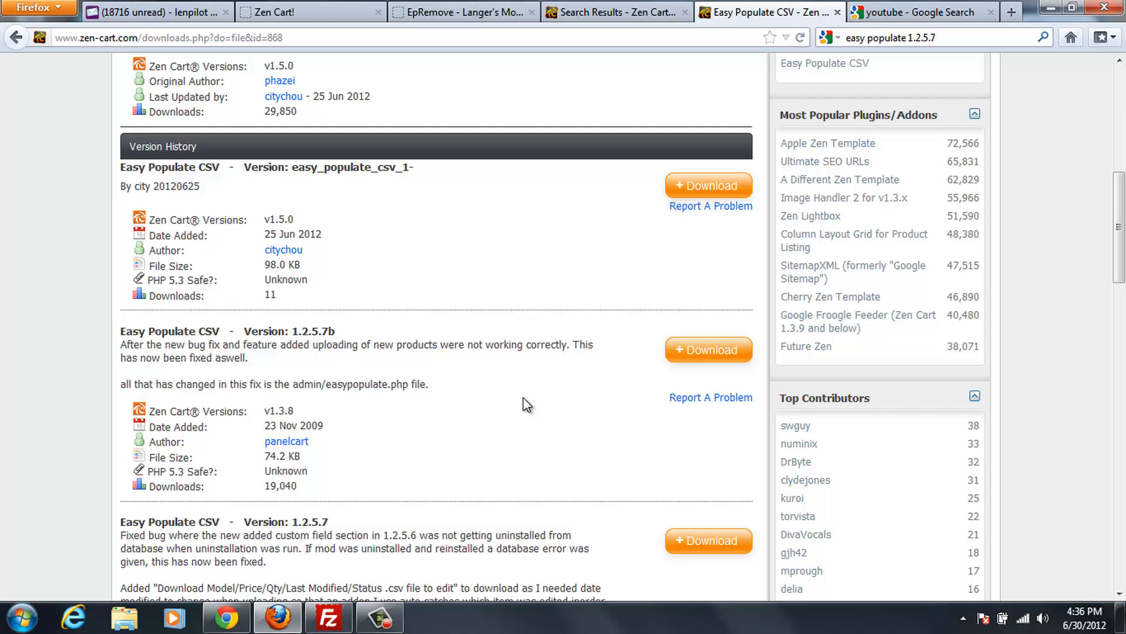
mouse_move(1110, 175)
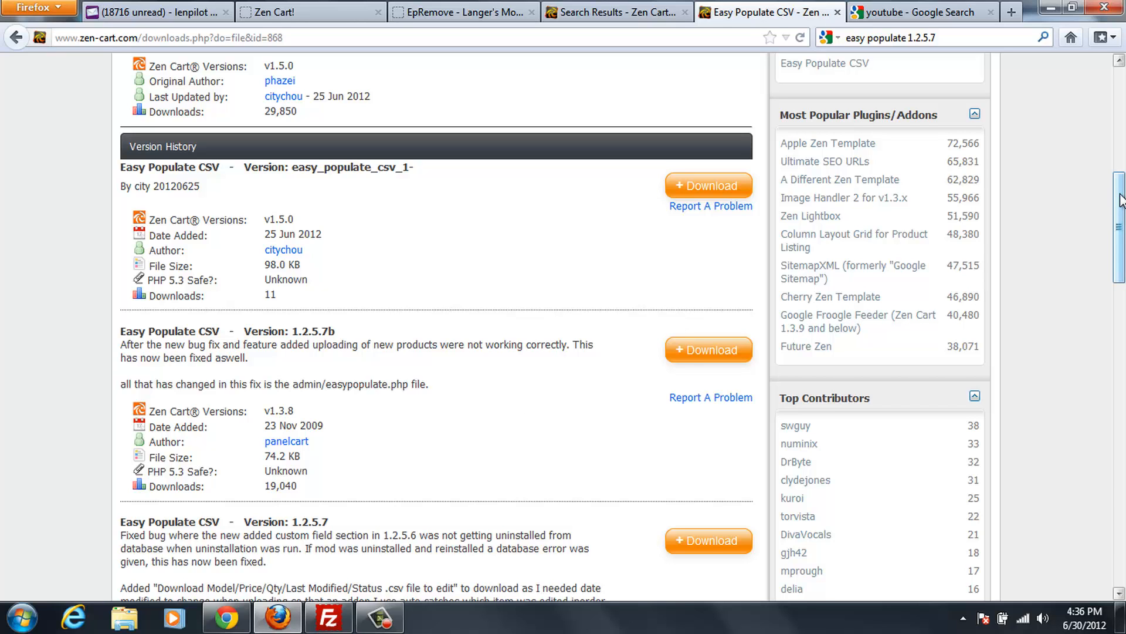
scroll(up, 3)
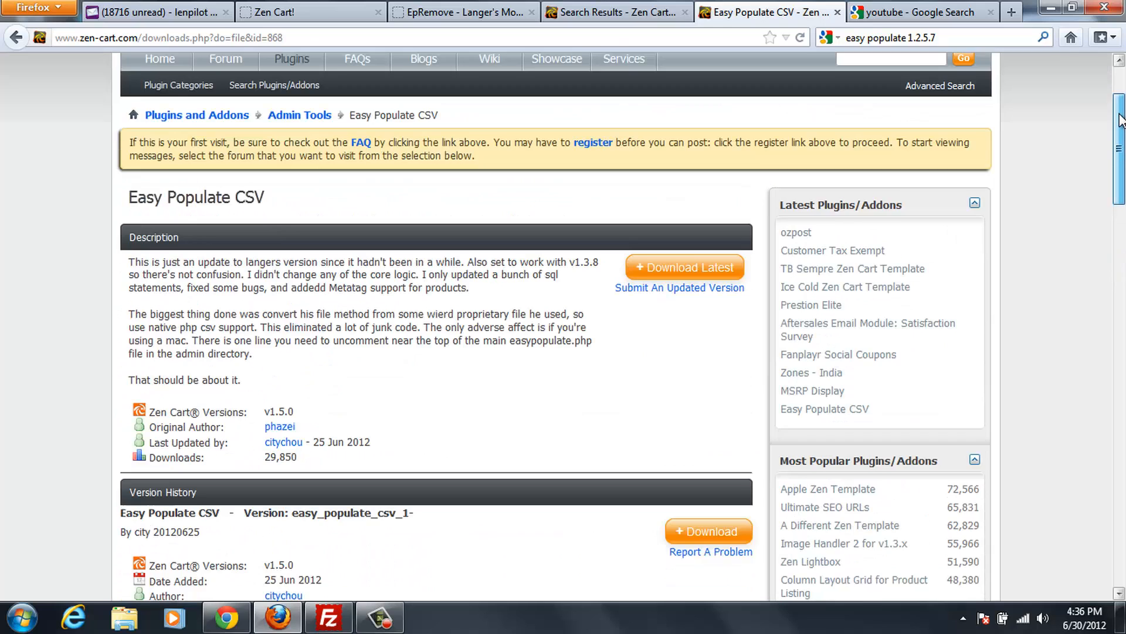
scroll(down, 3)
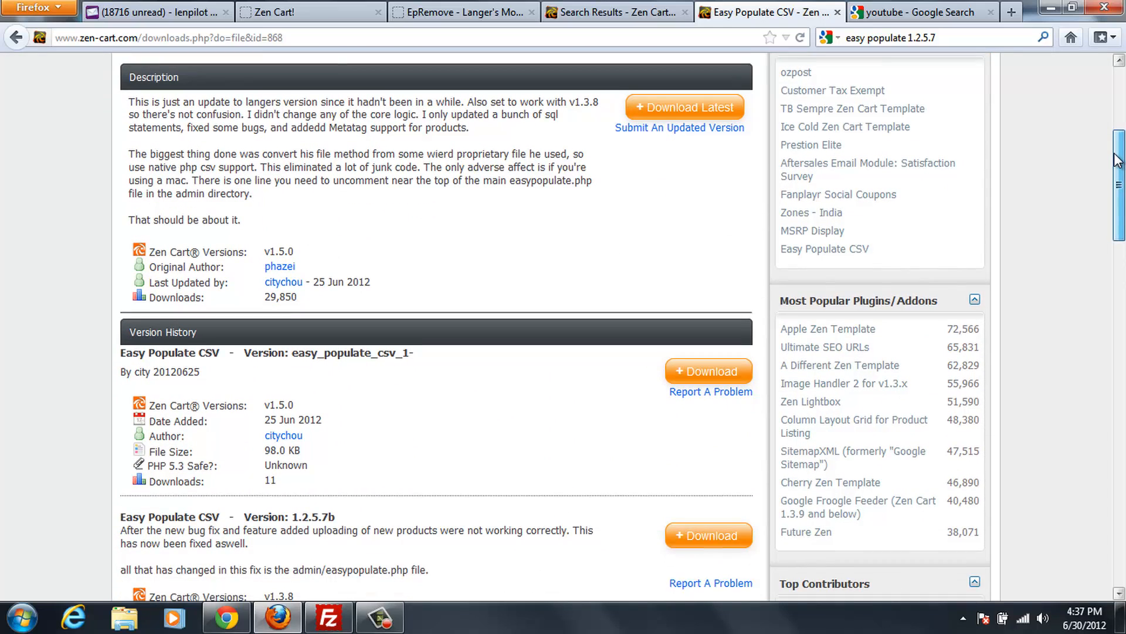
scroll(down, 3)
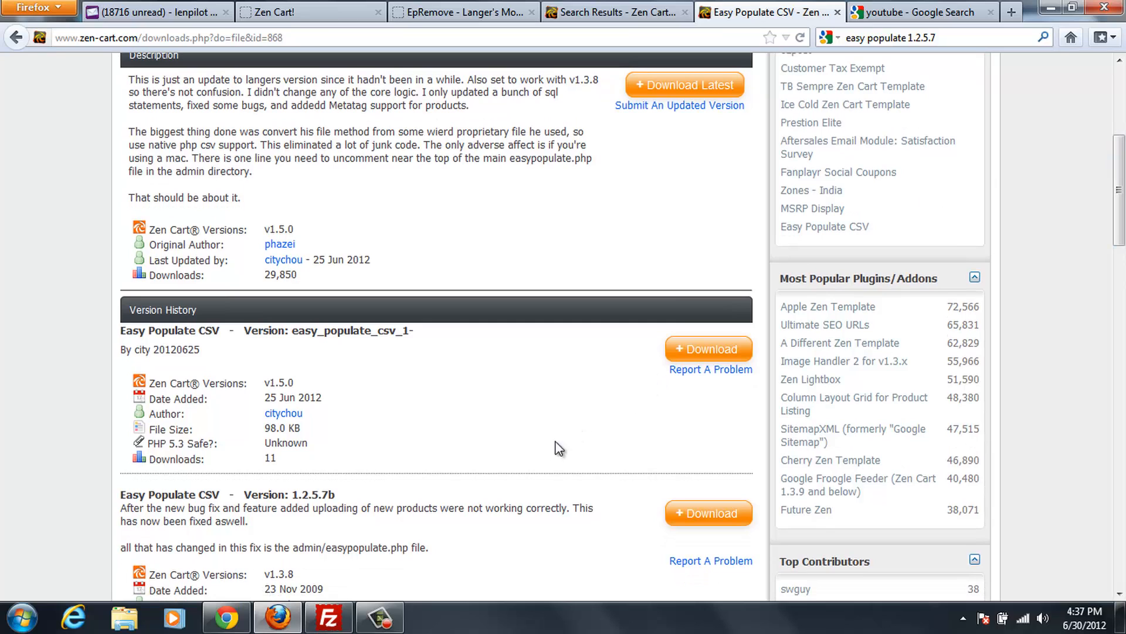
mouse_move(580, 428)
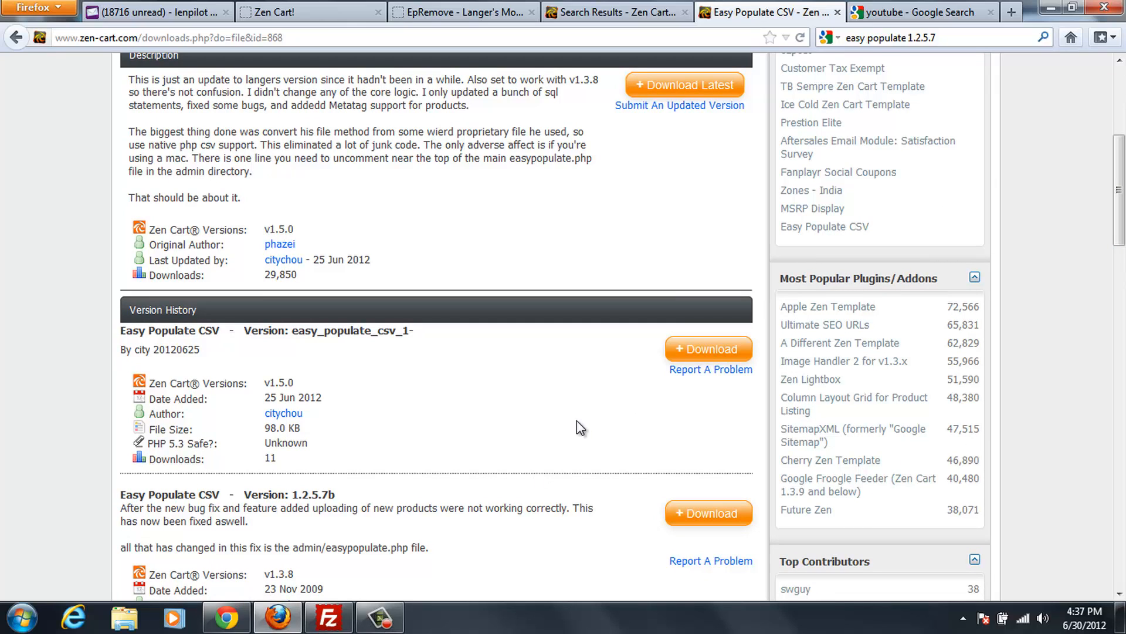
mouse_move(352, 573)
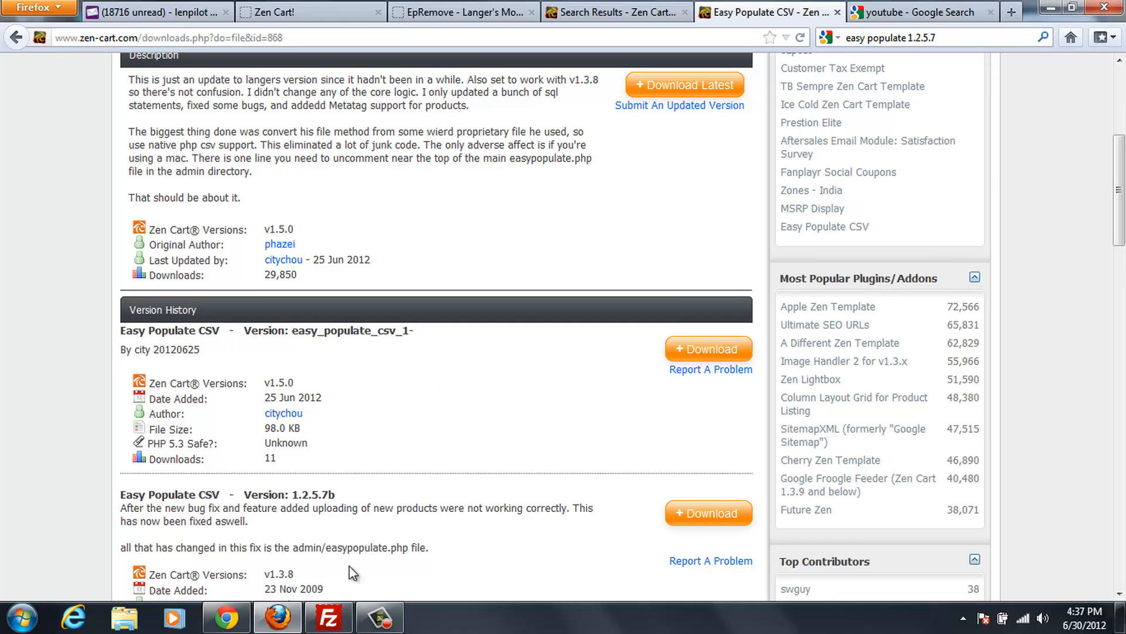
click(329, 617)
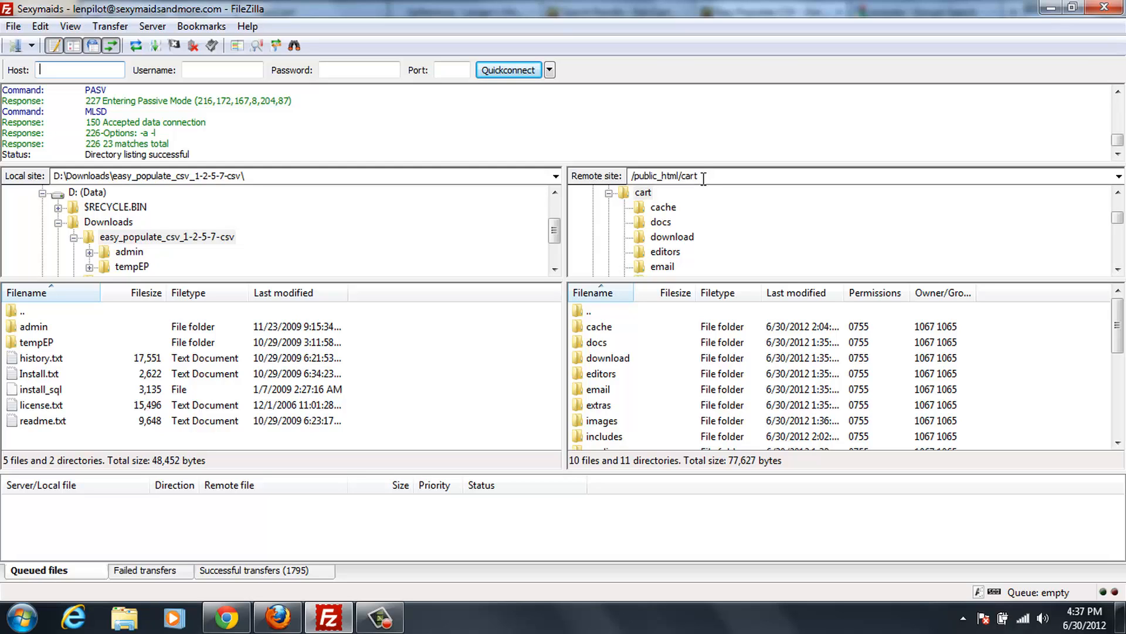
mouse_move(1015, 263)
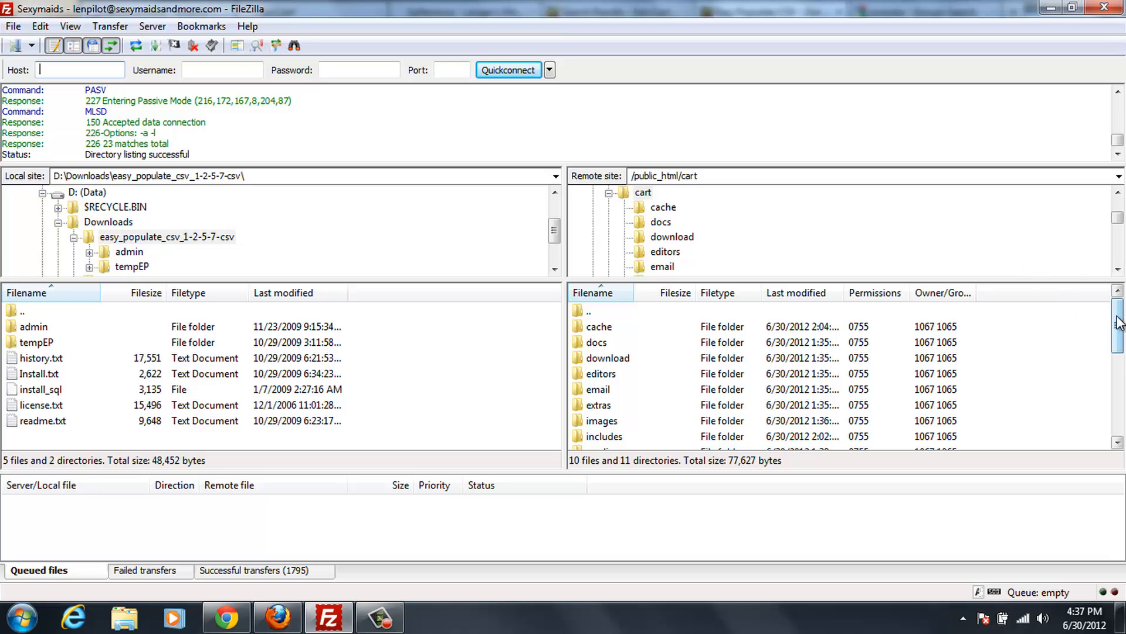
Scroll FileZilla to show easy_populate_csv_1-2-5-7-csv locally beside the remote /public_html/cart folder
scroll(down, 3)
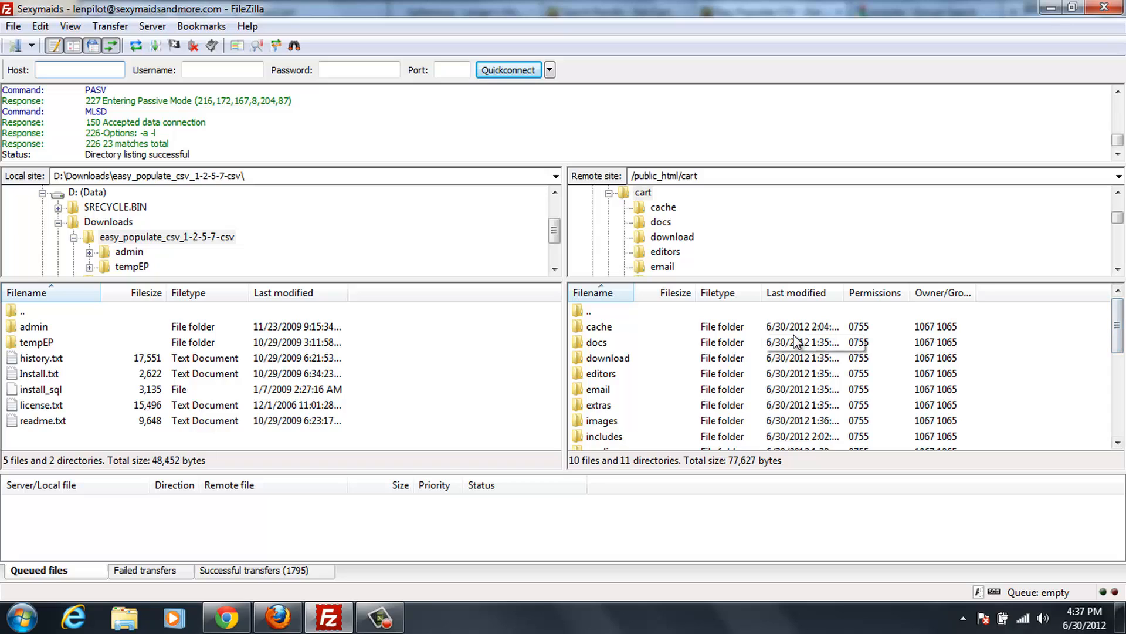
mouse_move(160, 318)
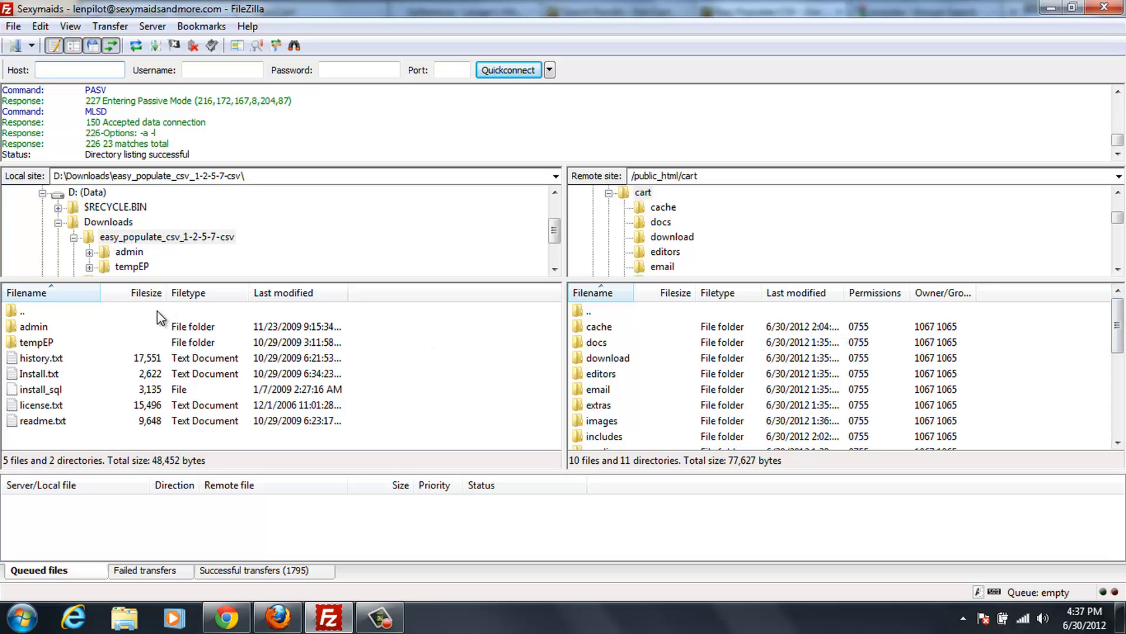
mouse_move(102, 321)
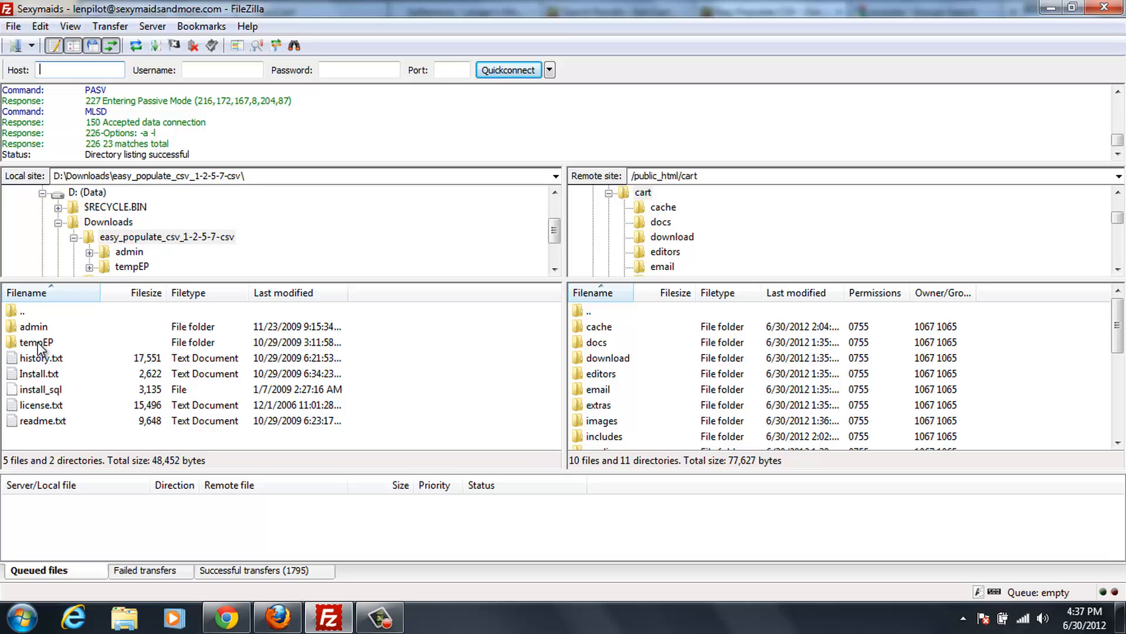
Upload the tempEP folder, Install.txt and install_sql into /public_html/cart
right_click(34, 342)
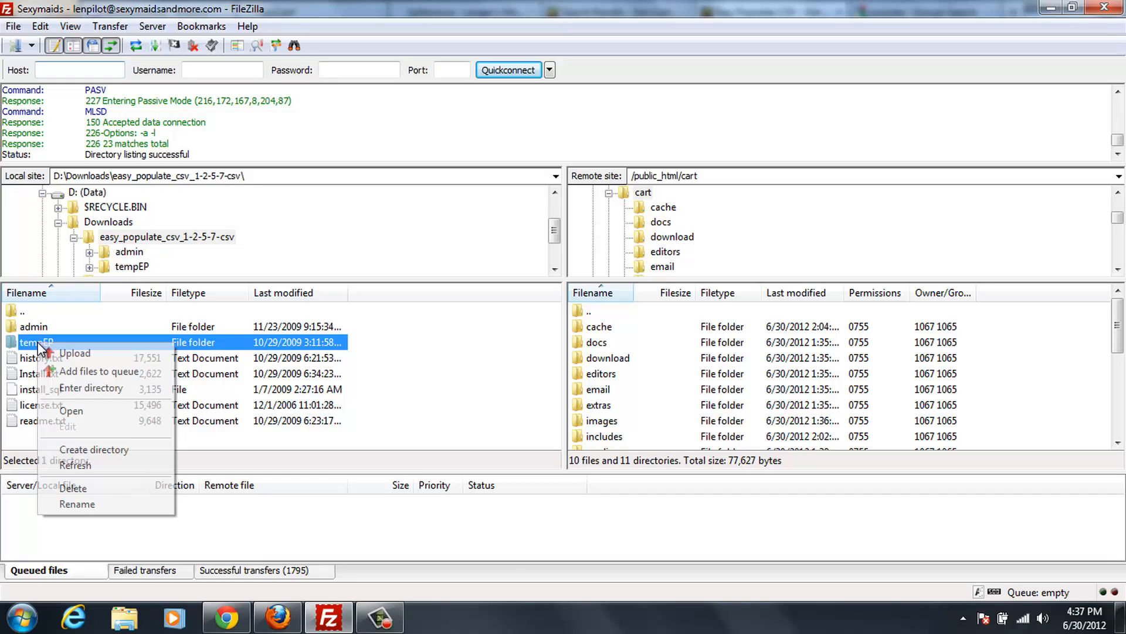
mouse_move(75, 353)
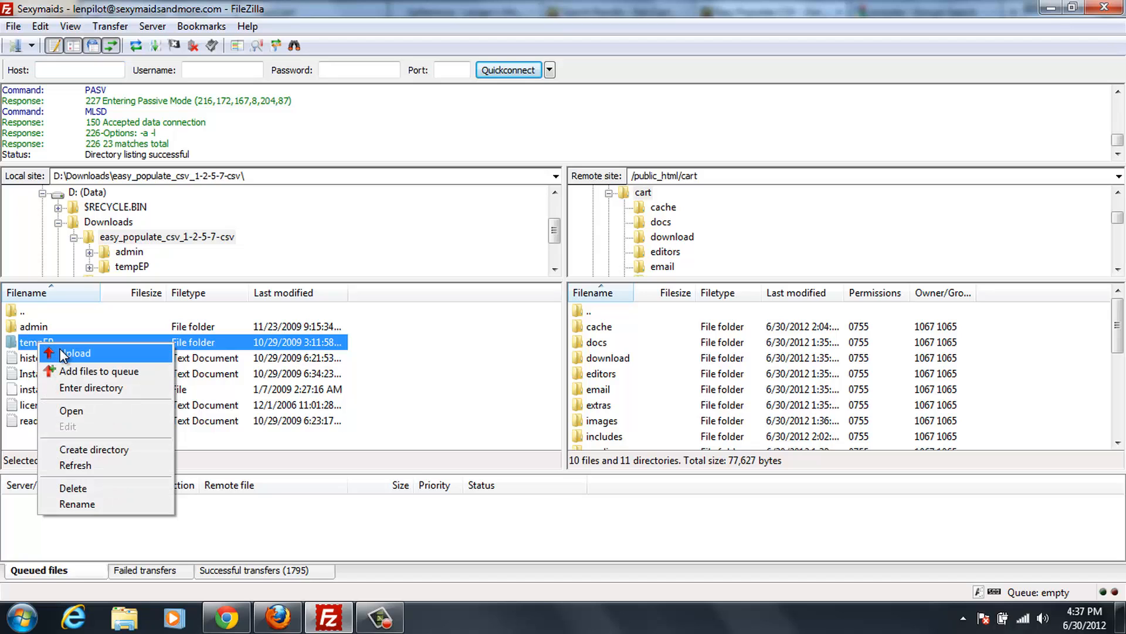
click(75, 353)
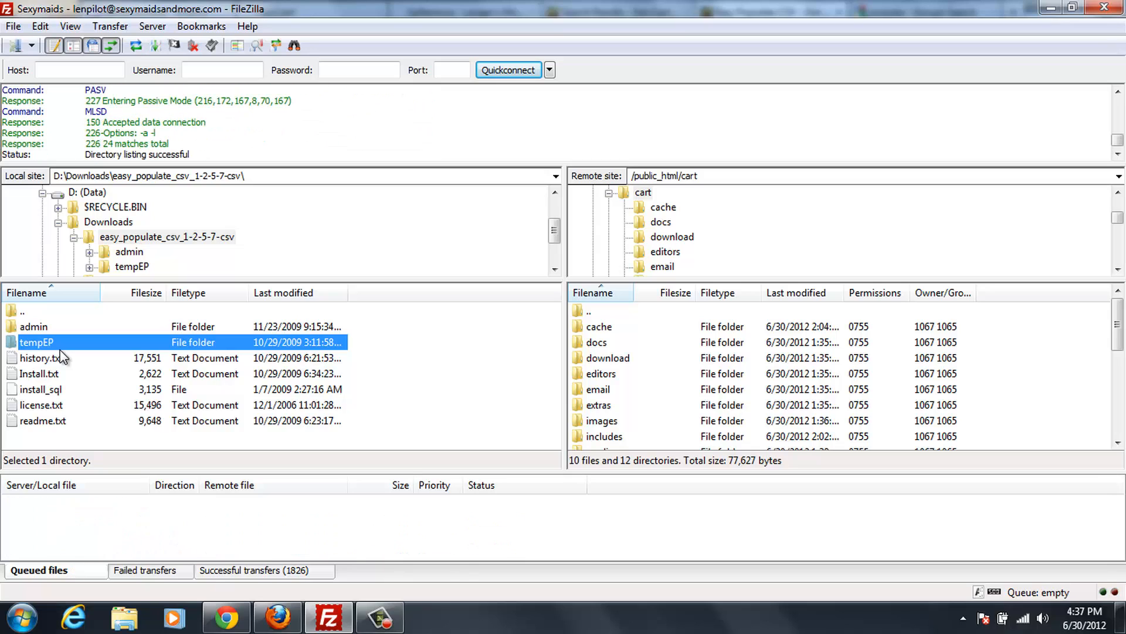
mouse_move(48, 382)
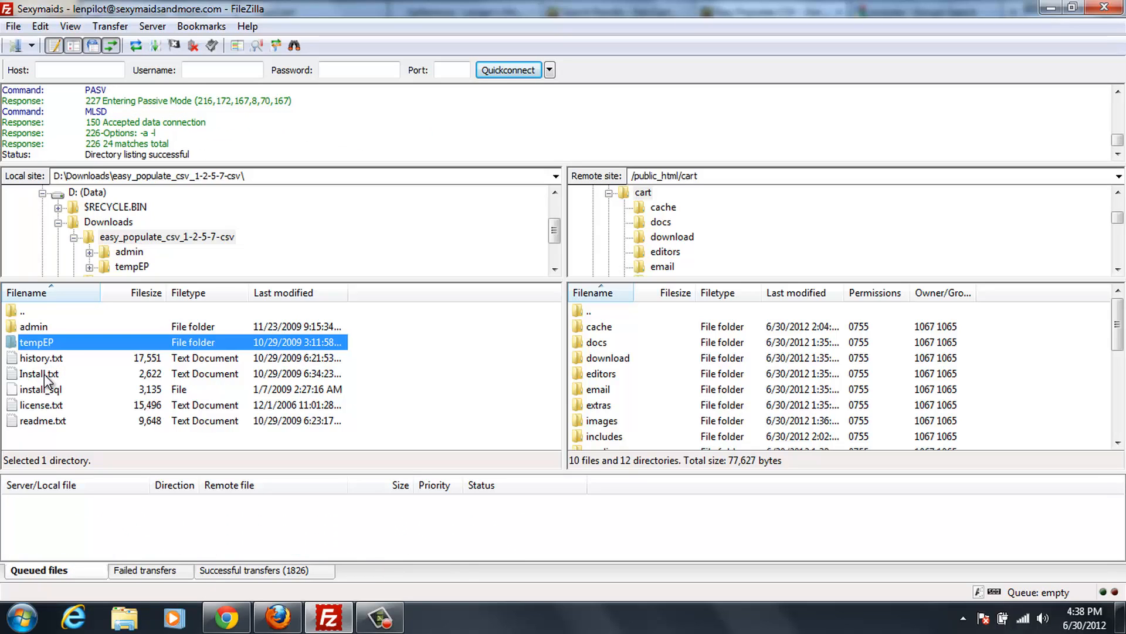
click(38, 373)
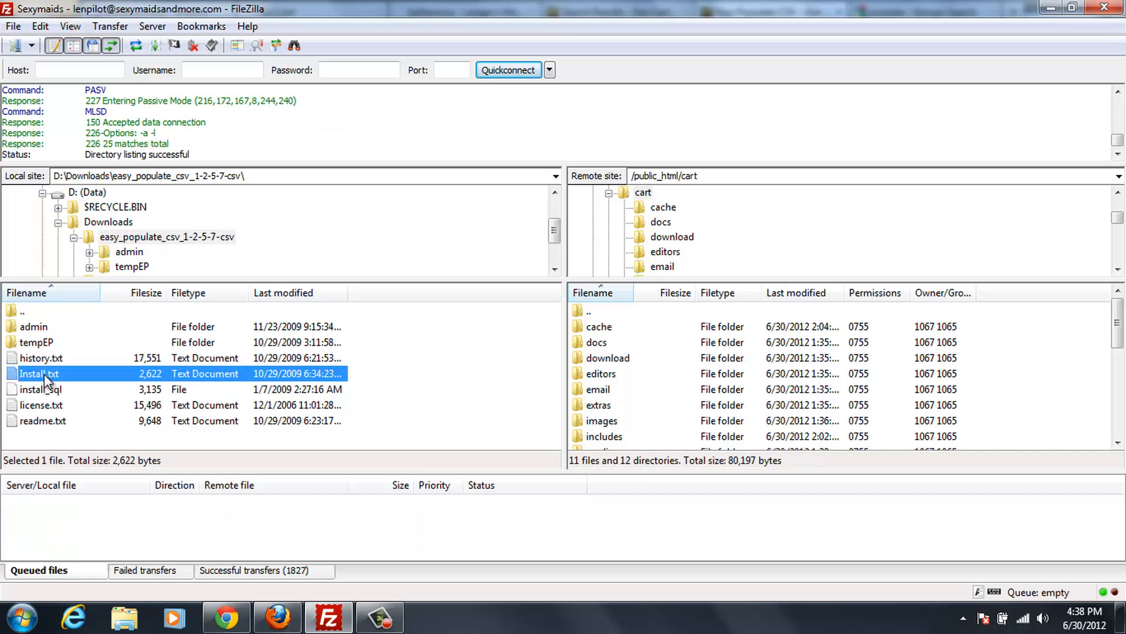
click(40, 389)
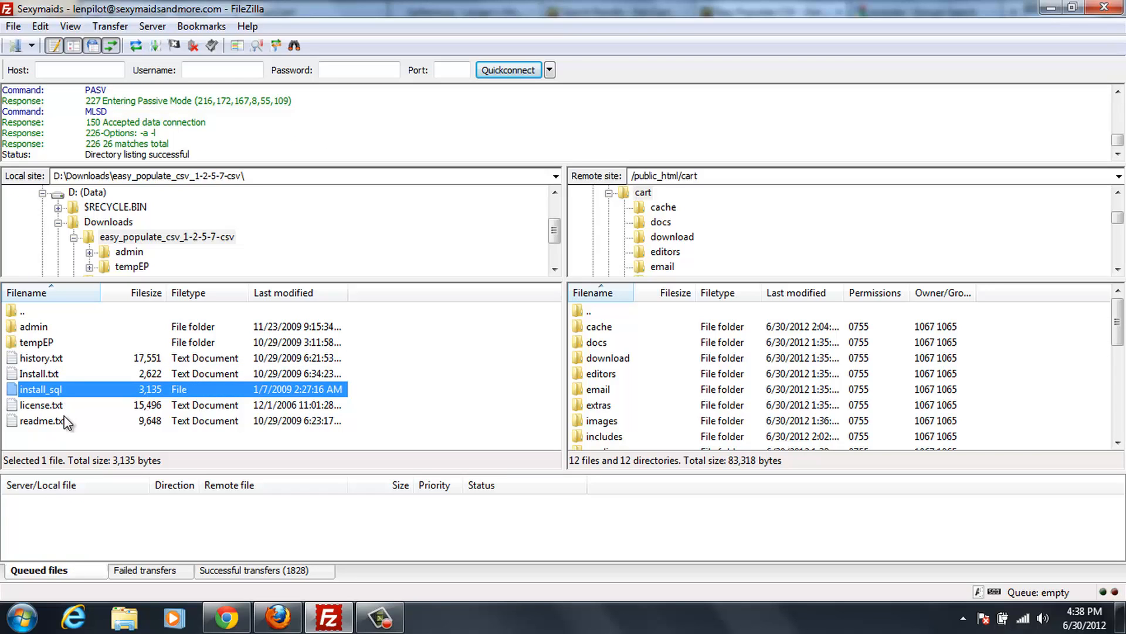
mouse_move(65, 362)
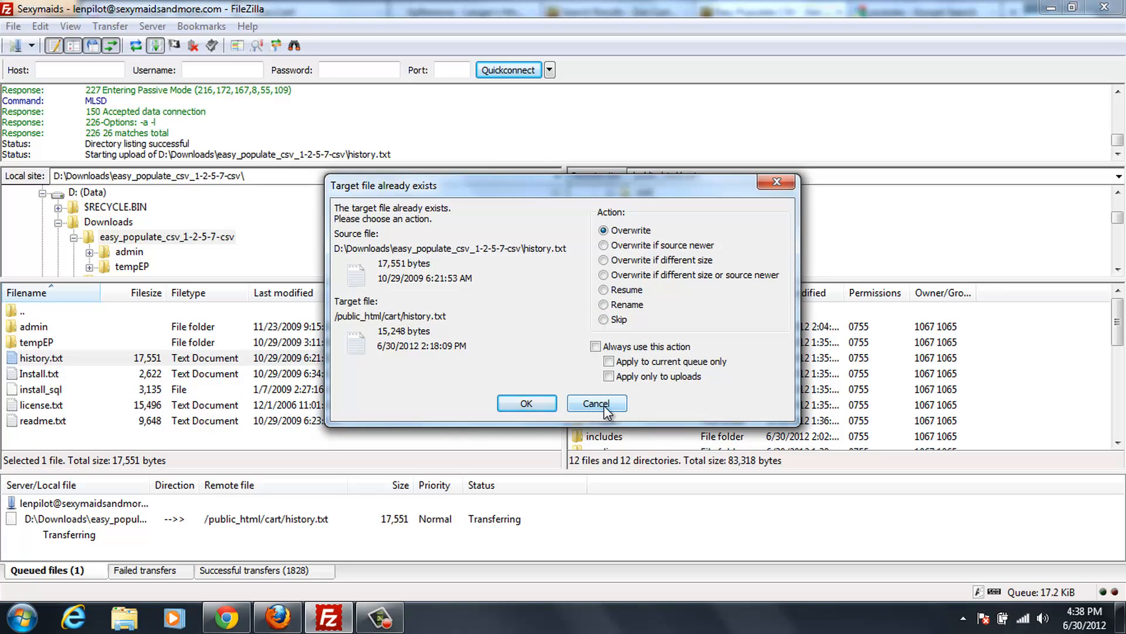
Keep the server's existing history.txt and open the remote zadmin folder
click(595, 403)
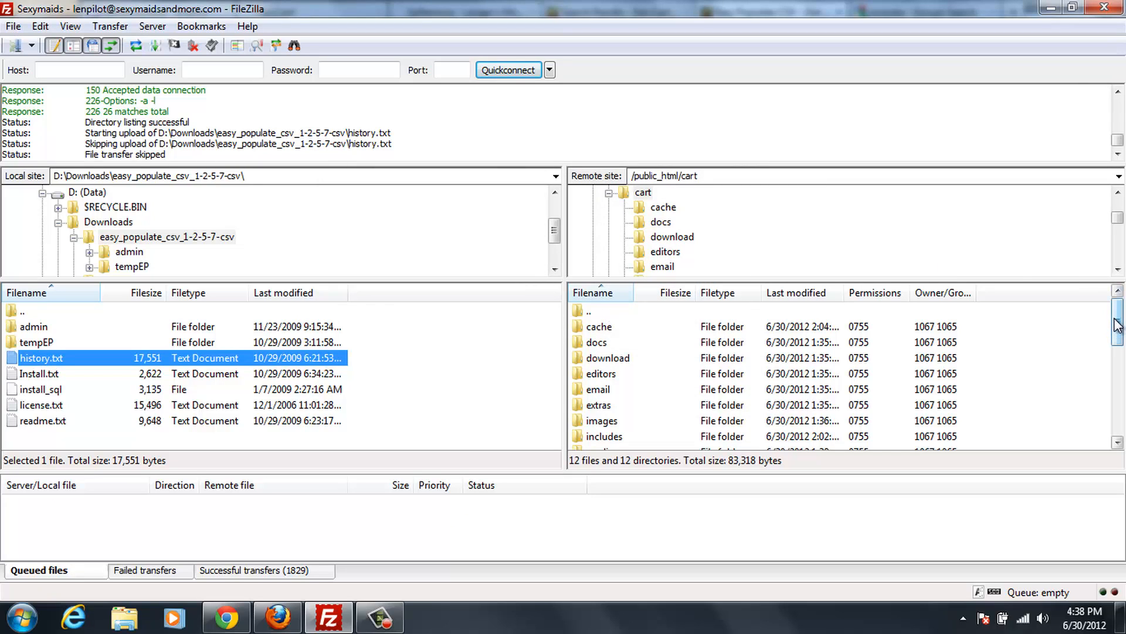
mouse_move(297, 358)
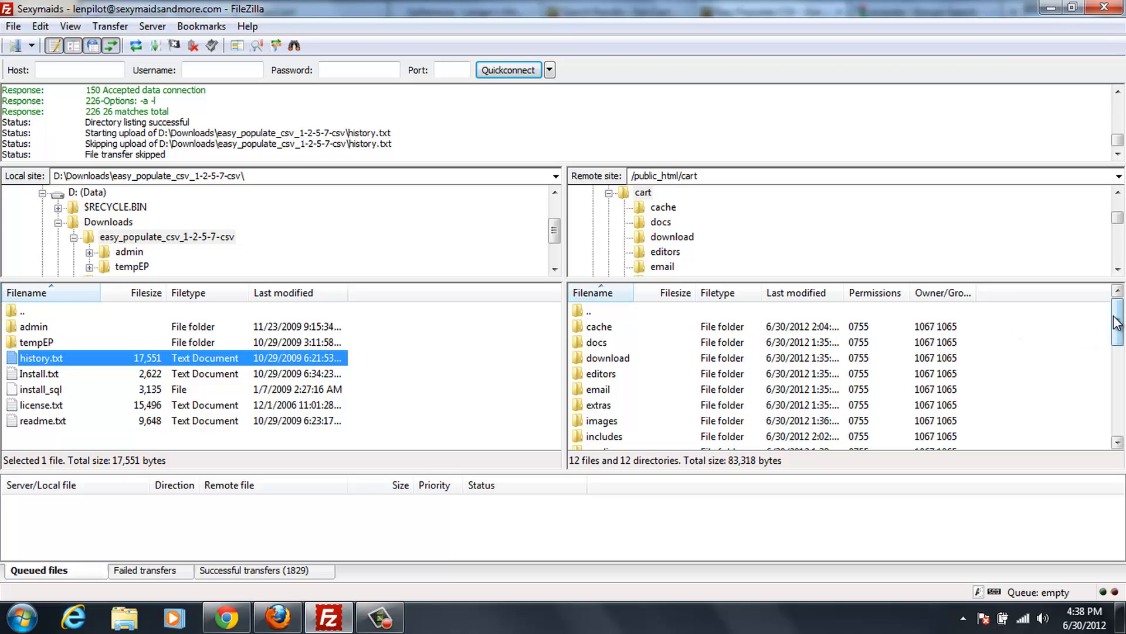
scroll(down, 3)
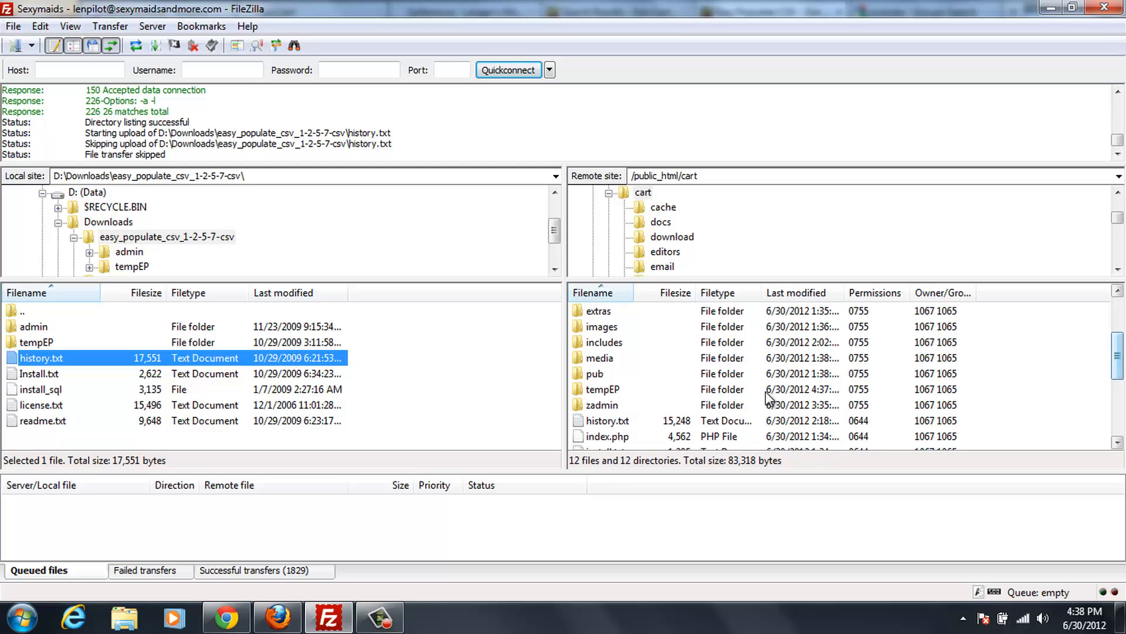
double_click(605, 404)
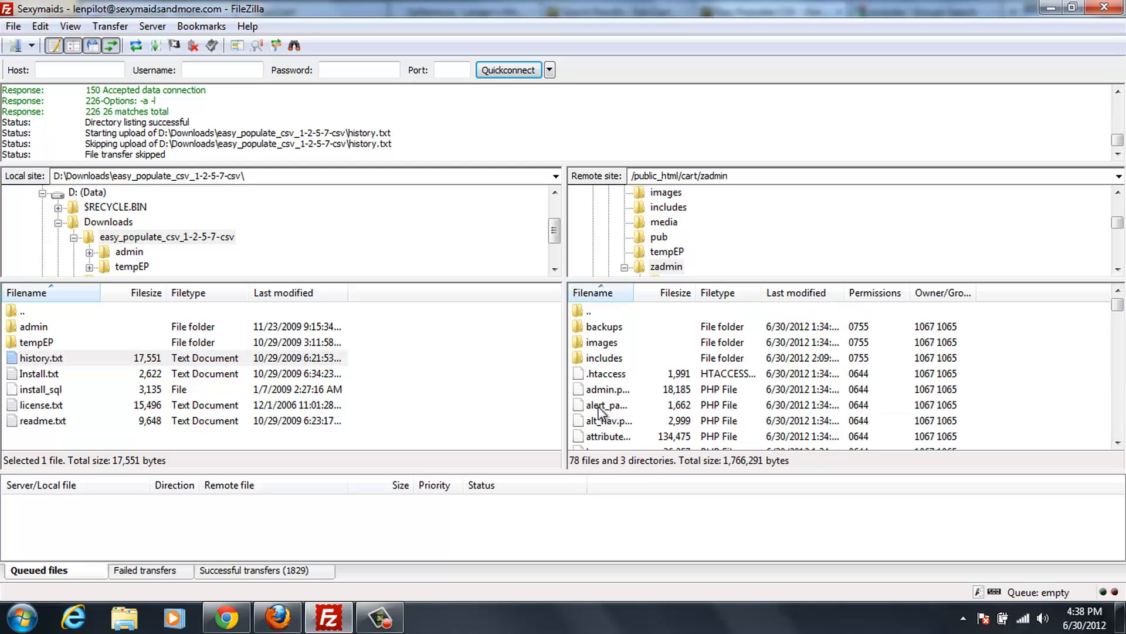
mouse_move(43, 338)
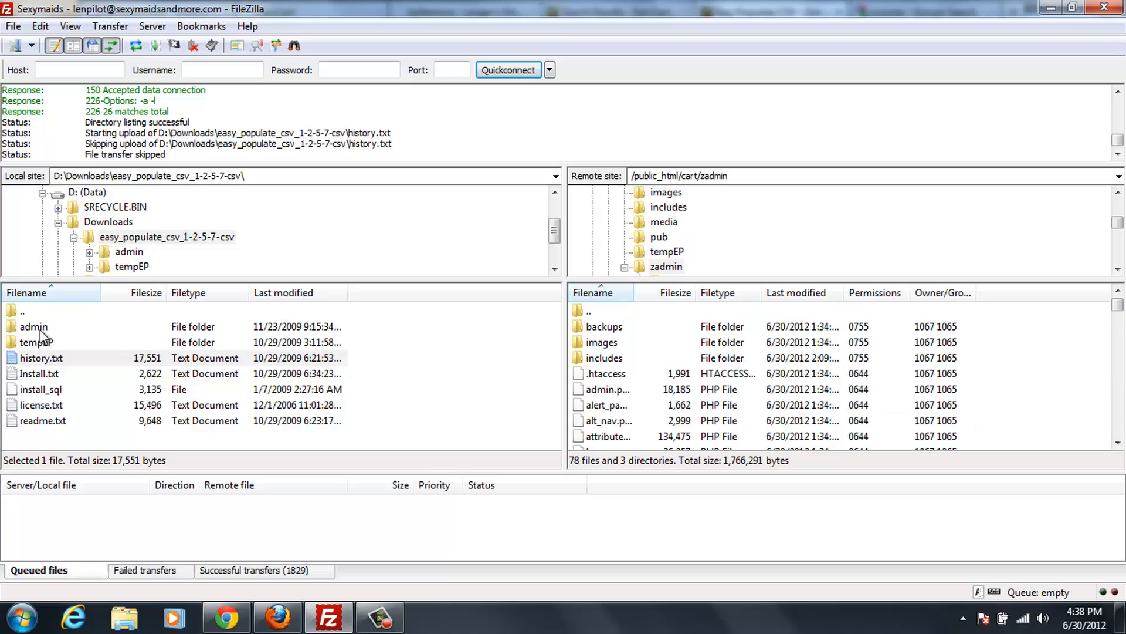
Upload the package admin folder's includes and easypopulate.php into zadmin
double_click(33, 326)
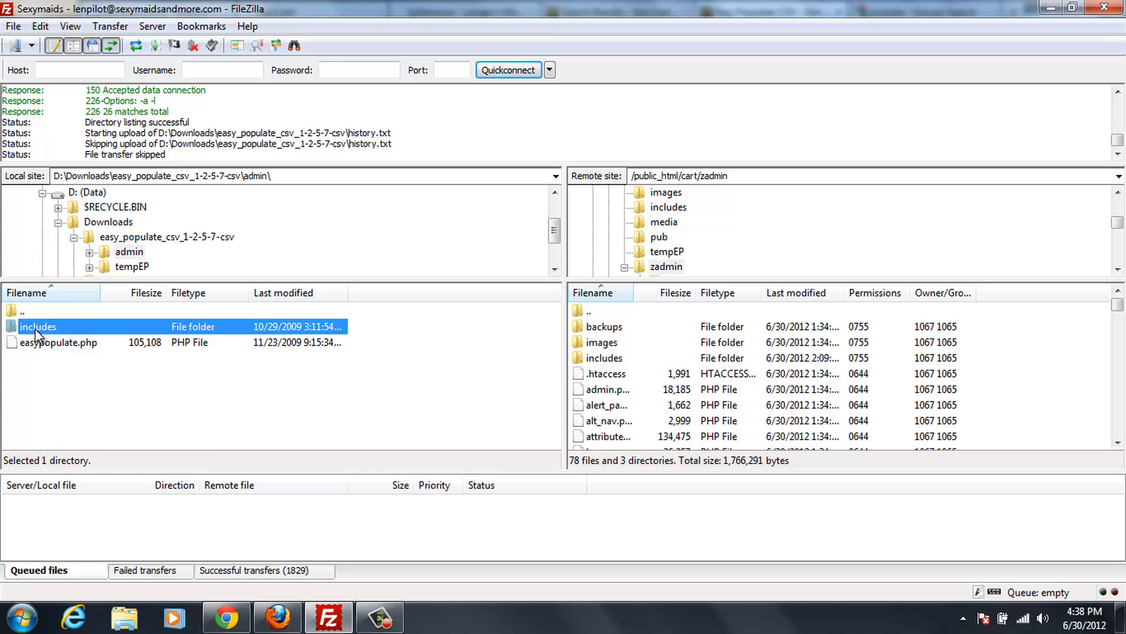
mouse_move(39, 350)
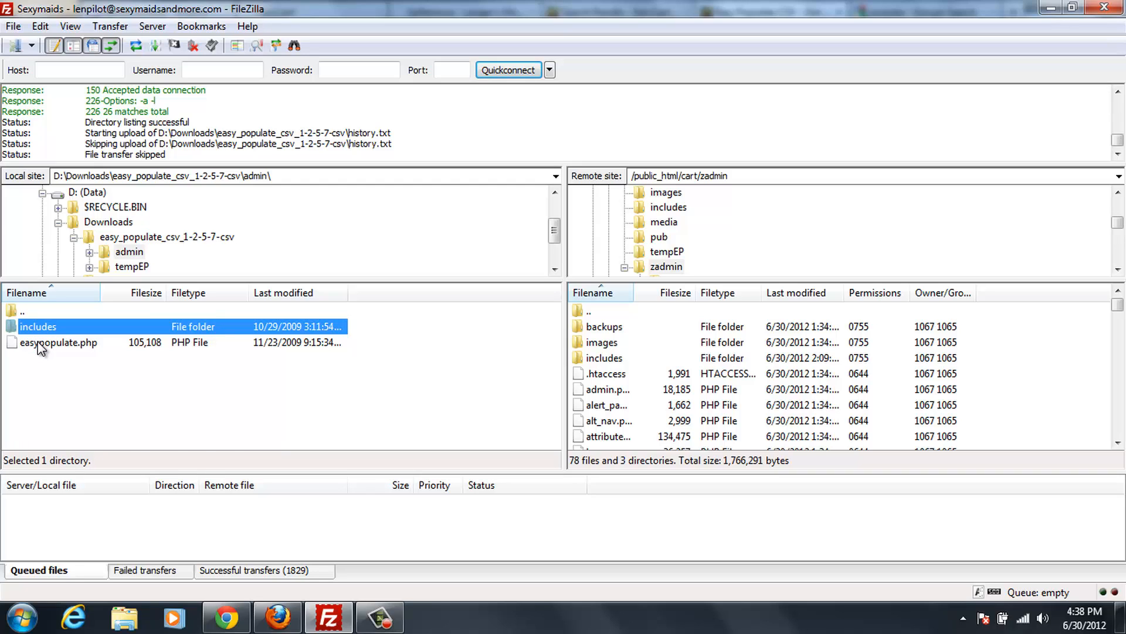
click(58, 343)
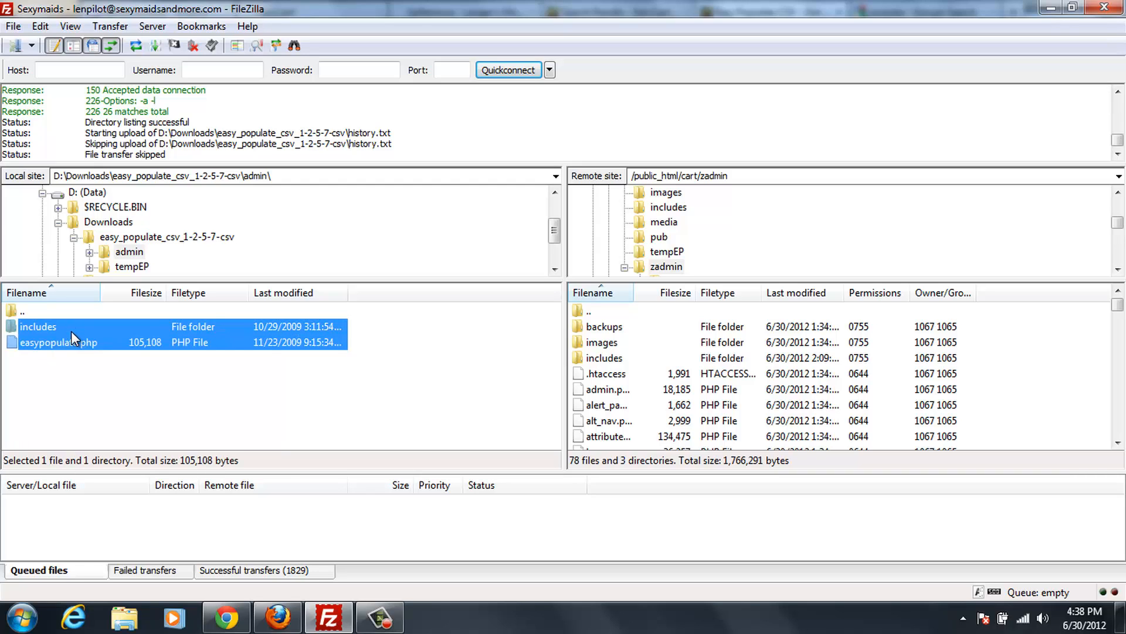
right_click(60, 342)
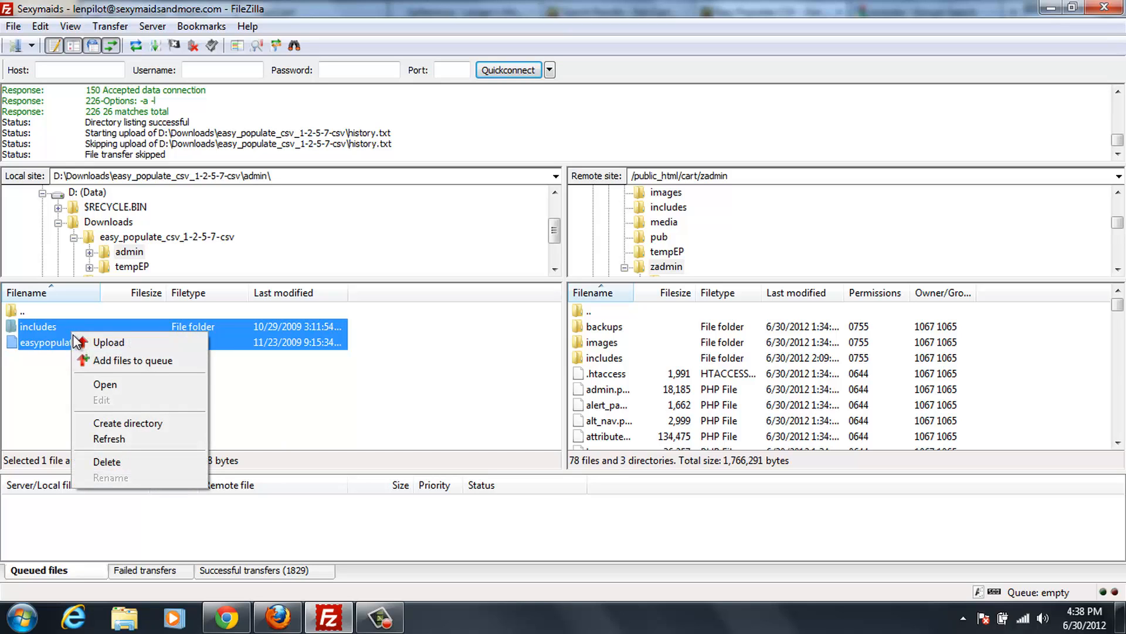
click(108, 342)
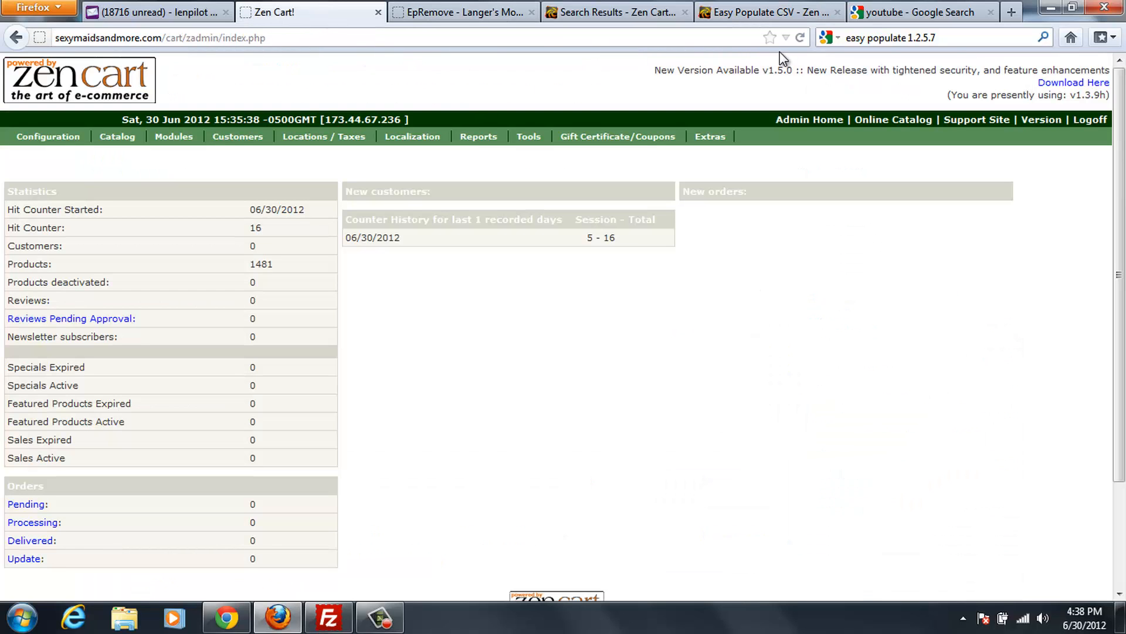
Reload the admin home page and open Tools > Easy Populate
click(801, 37)
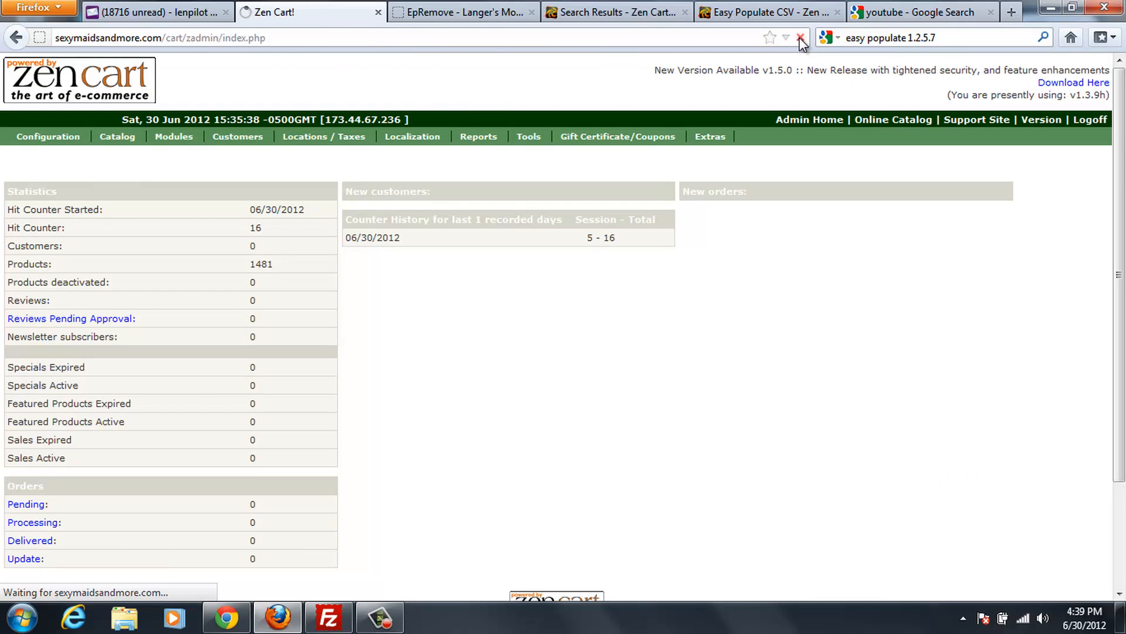
click(800, 38)
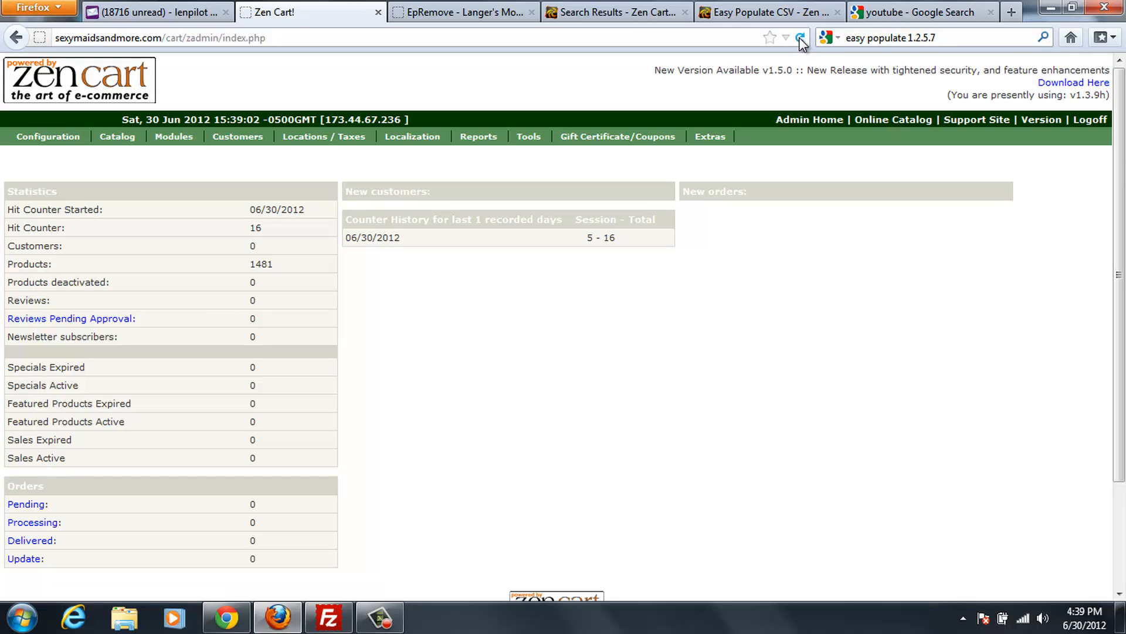
click(529, 137)
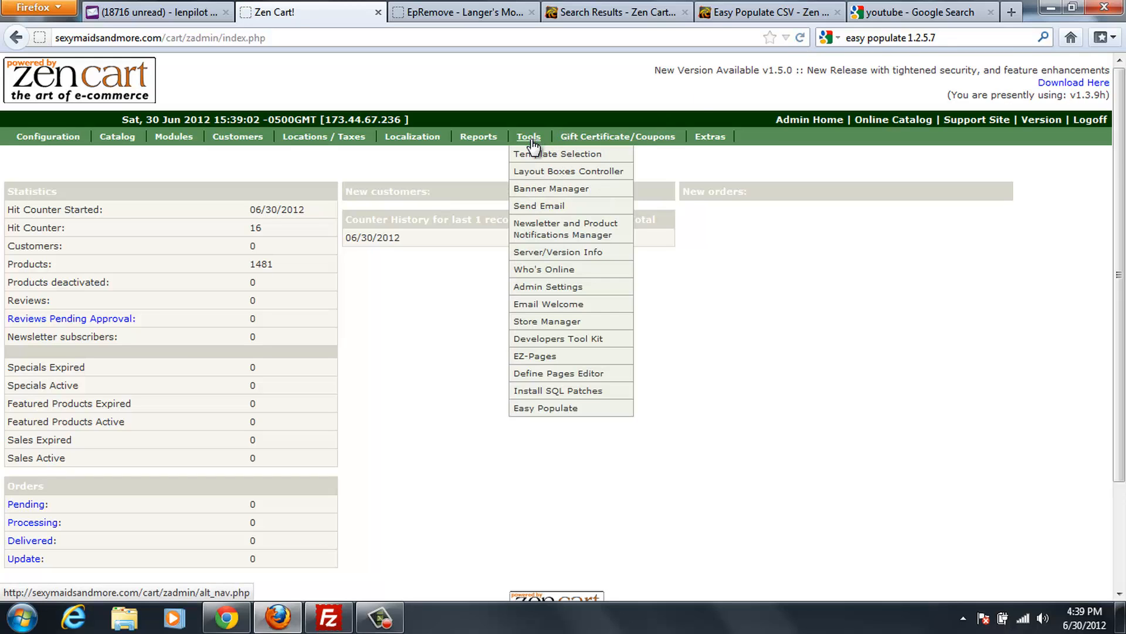
mouse_move(546, 407)
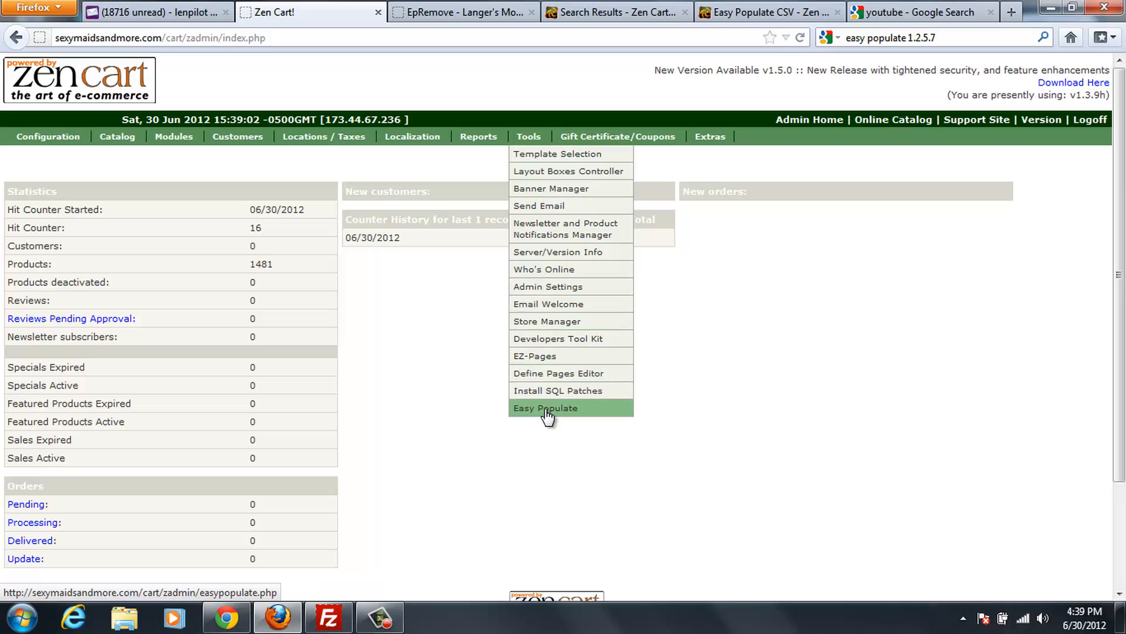
click(545, 407)
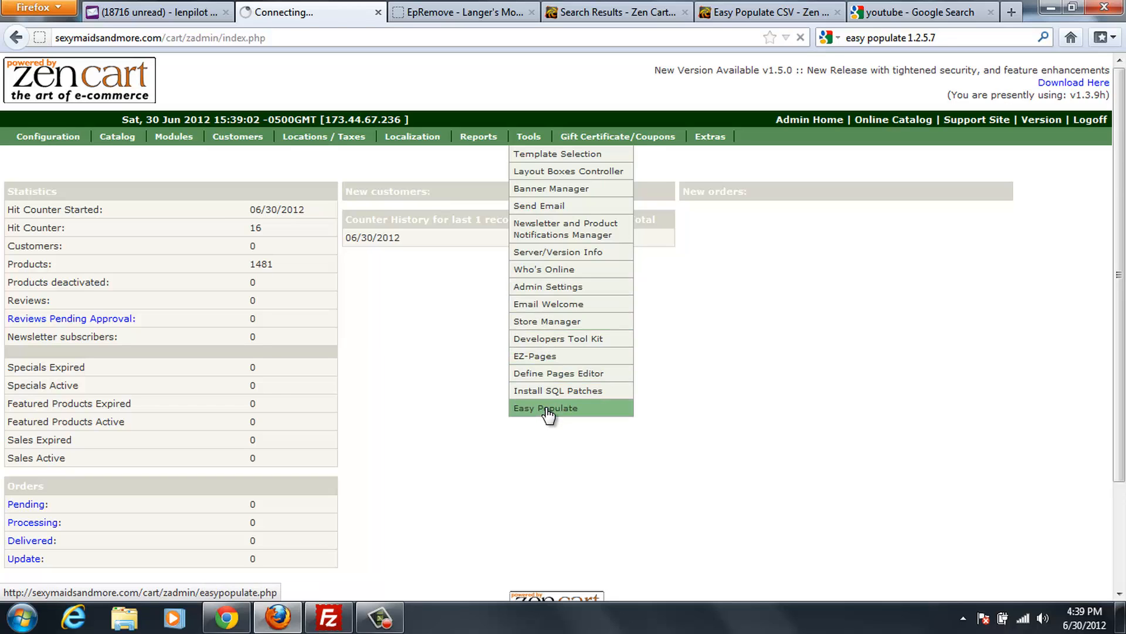
click(545, 407)
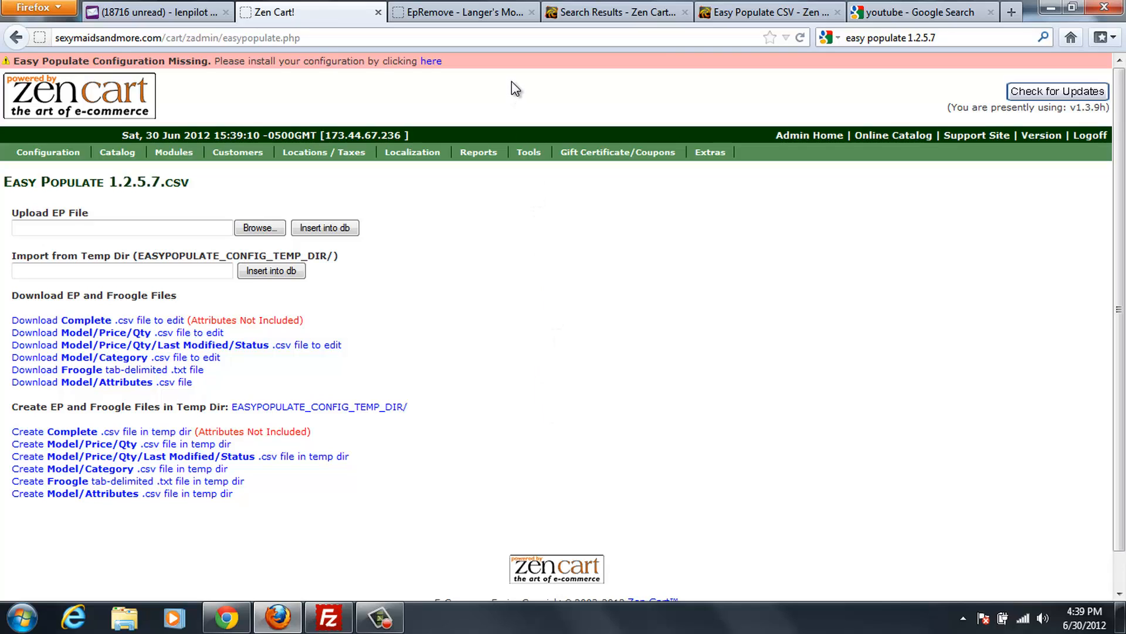
mouse_move(441, 79)
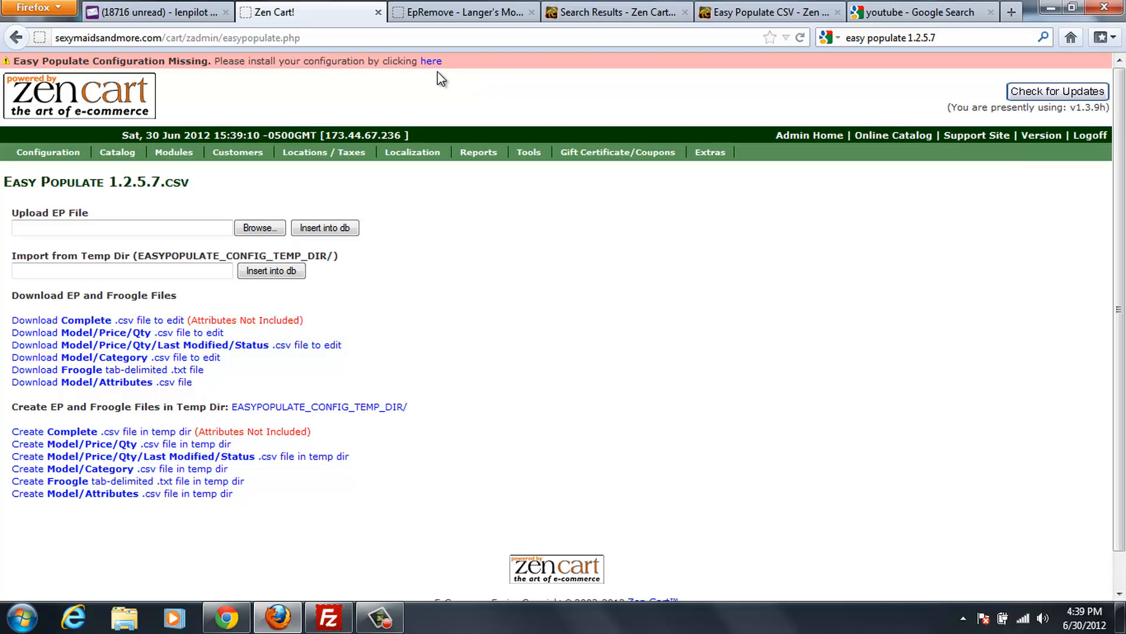
Install Easy Populate's missing configuration through the 'Configuration Missing' banner's 'here' link
click(431, 60)
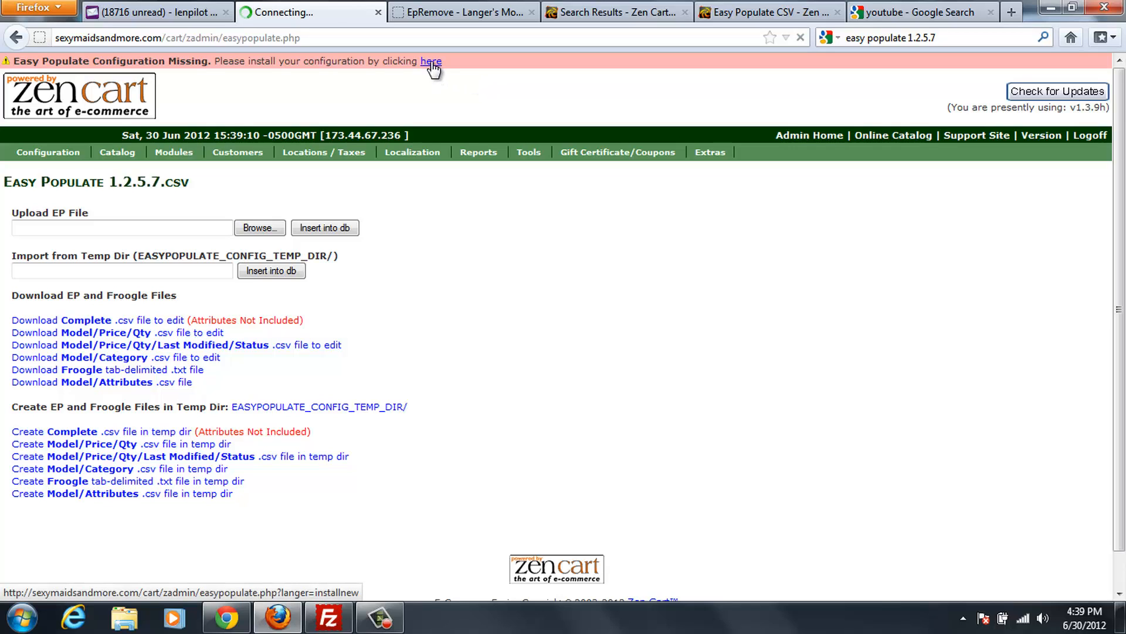
click(430, 61)
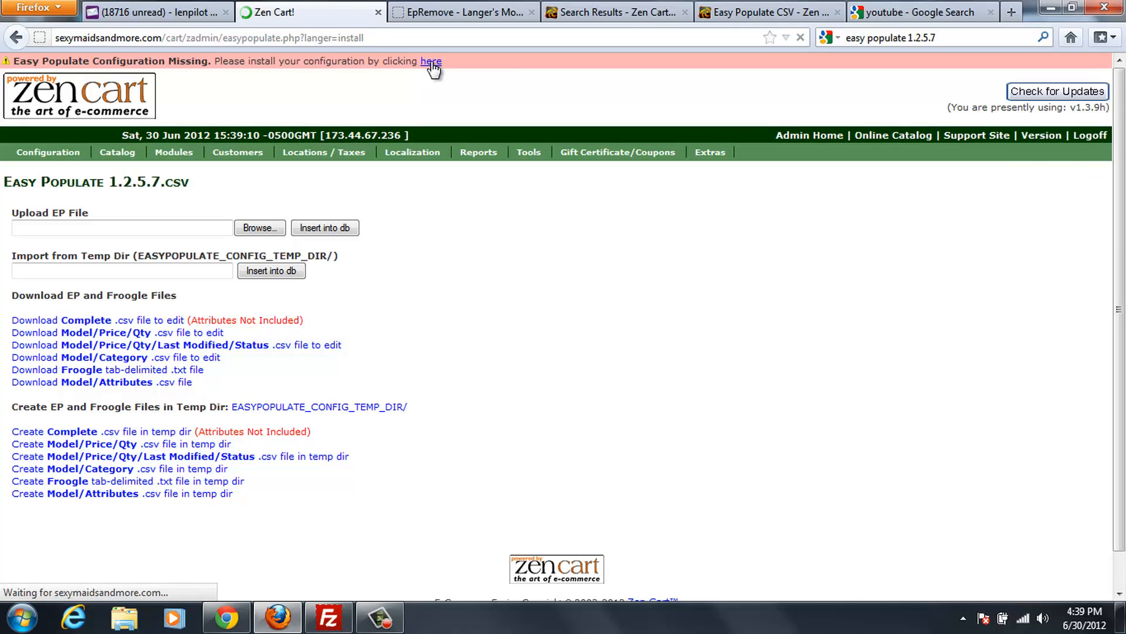
click(428, 61)
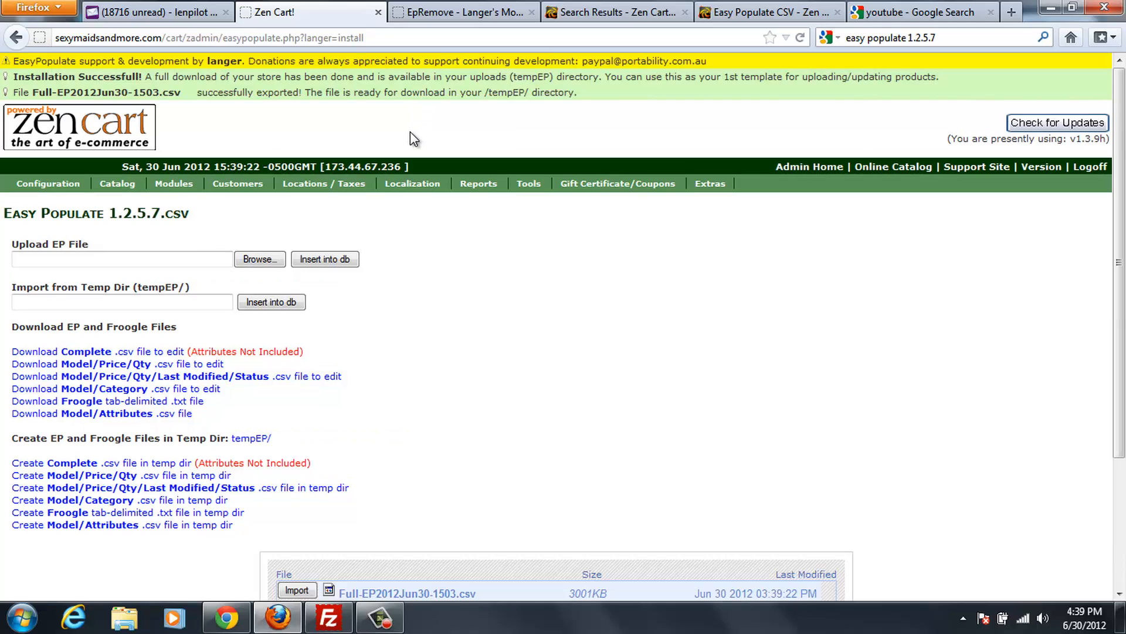
mouse_move(375, 161)
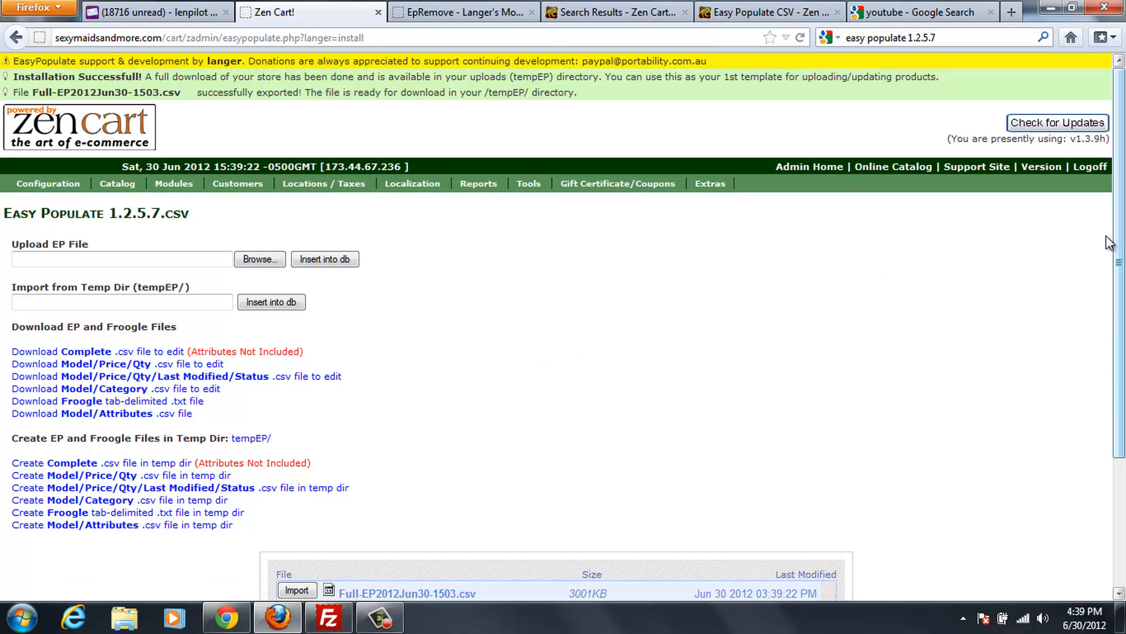
Scroll to the tempEP file list and start saving Full-EP2012Jun30-1503.csv
scroll(down, 3)
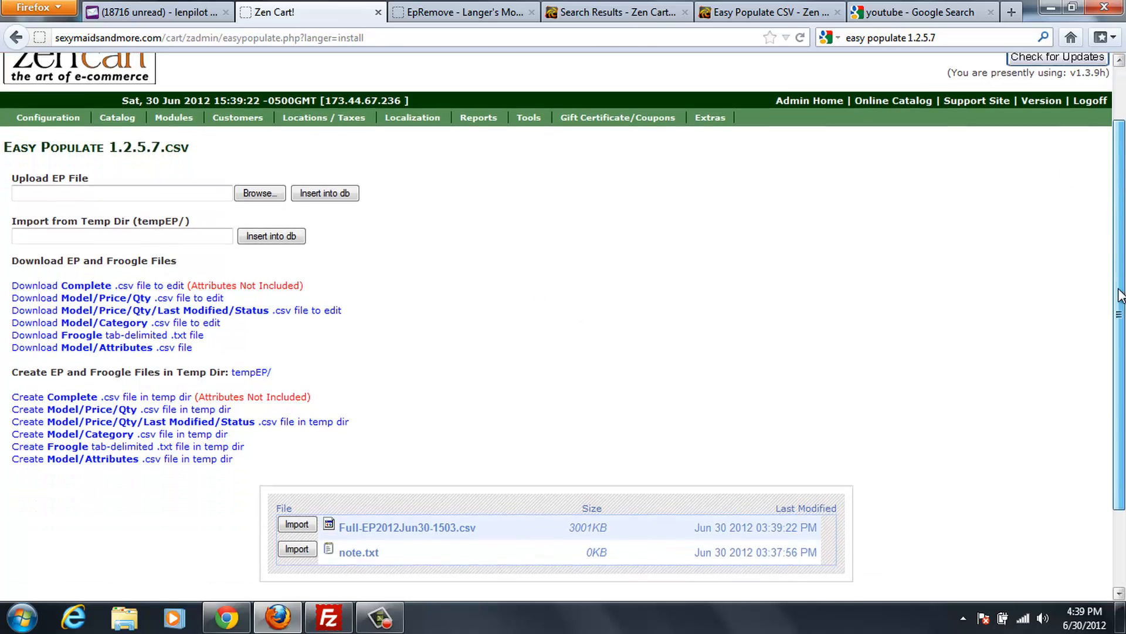
scroll(down, 3)
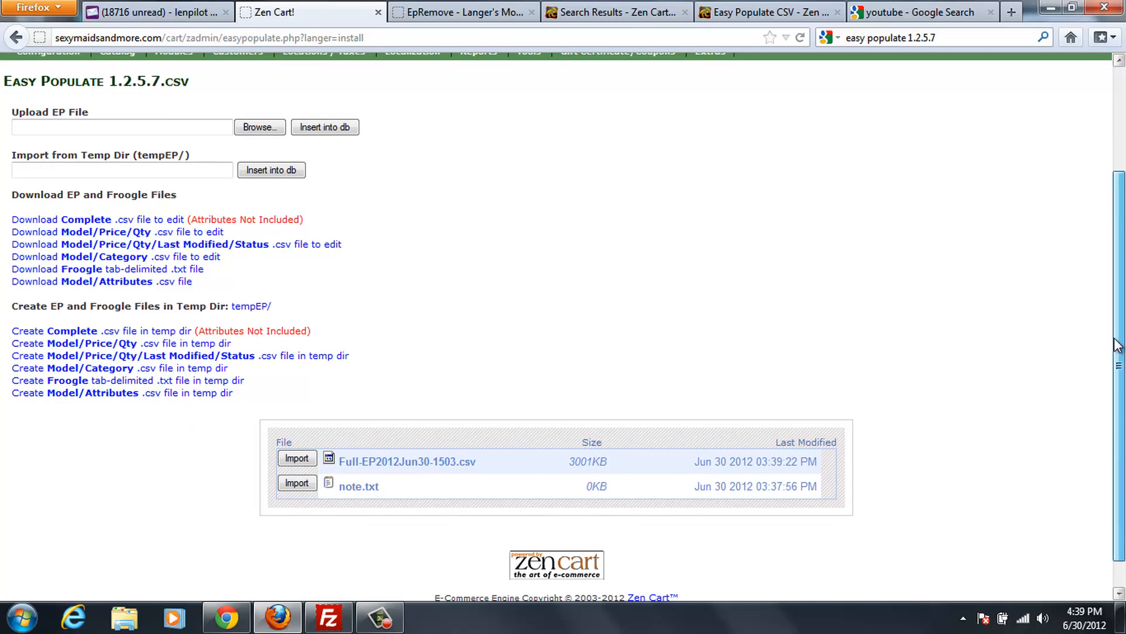
mouse_move(887, 380)
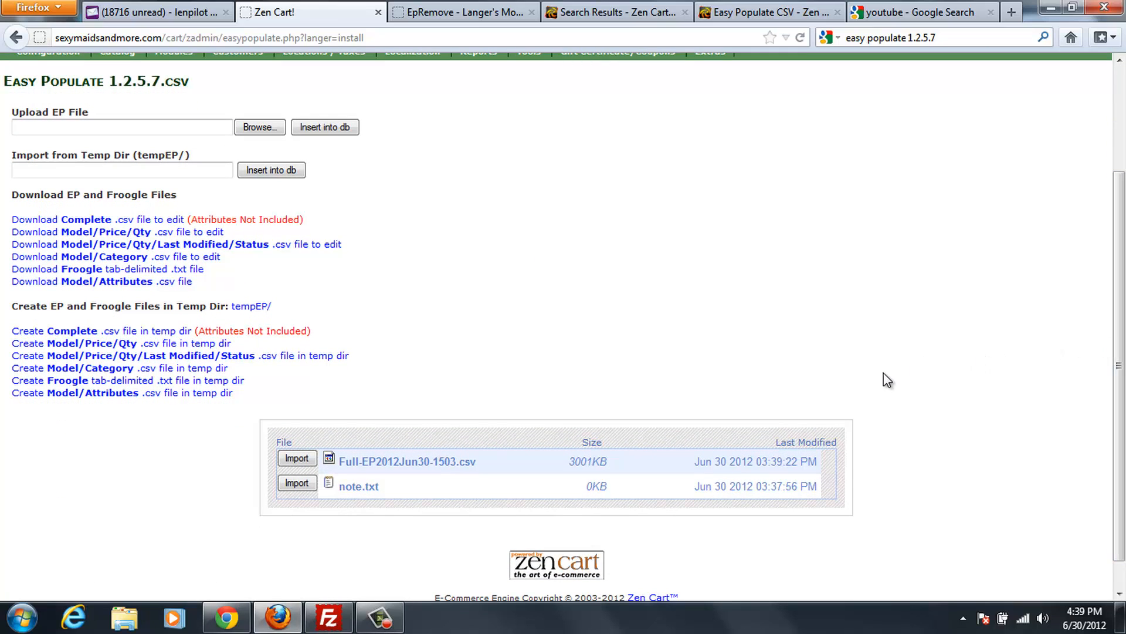
mouse_move(406, 461)
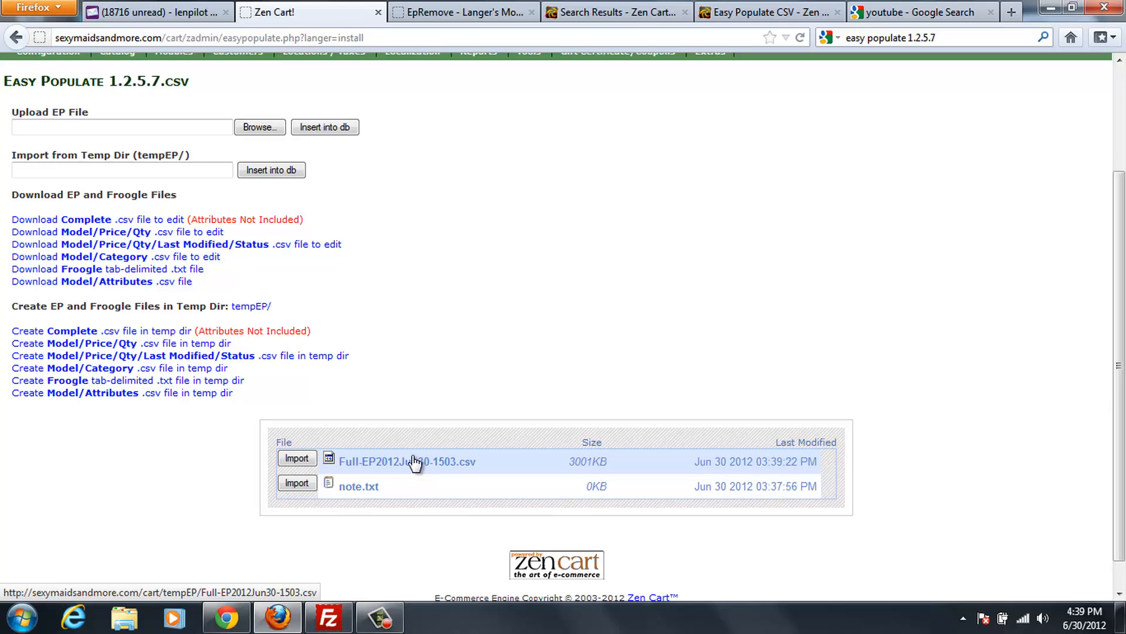
right_click(406, 461)
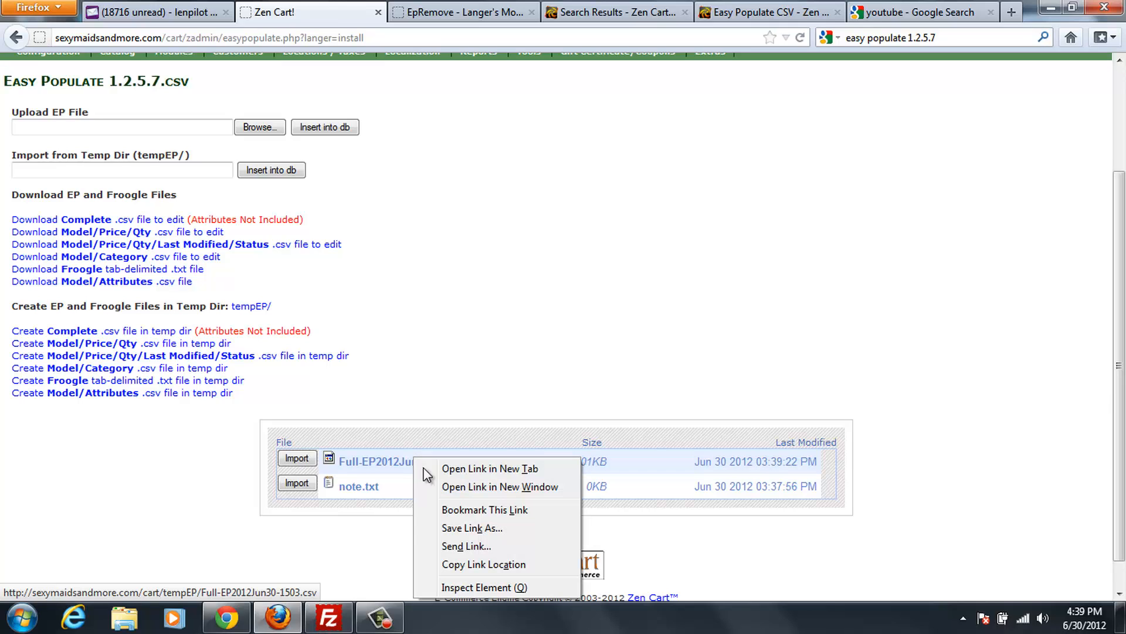
mouse_move(478, 528)
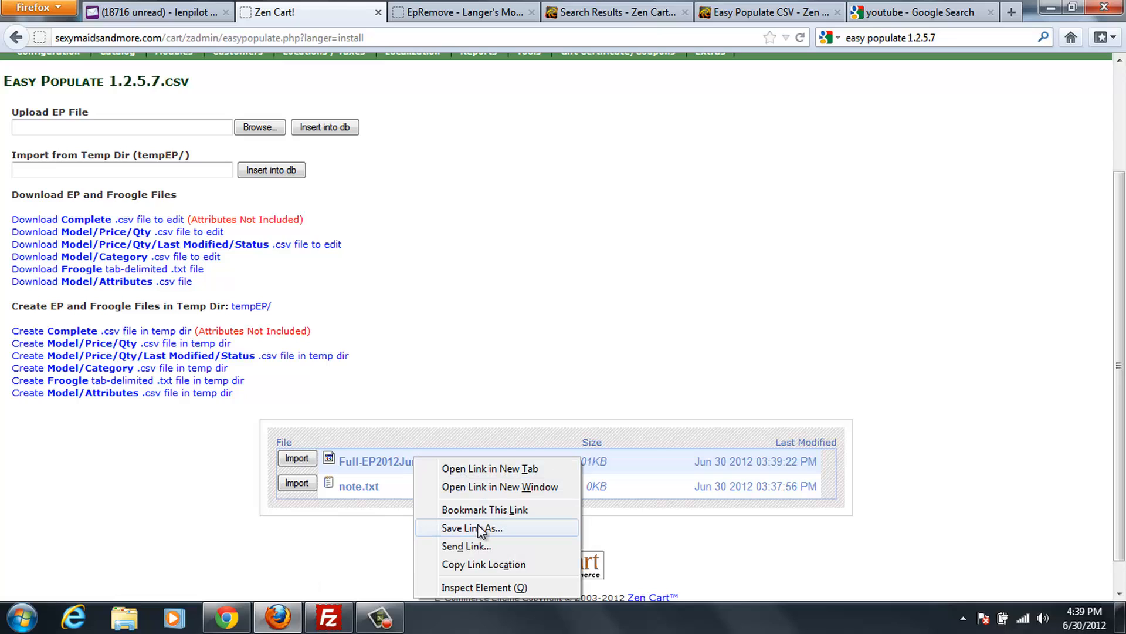
mouse_move(363, 464)
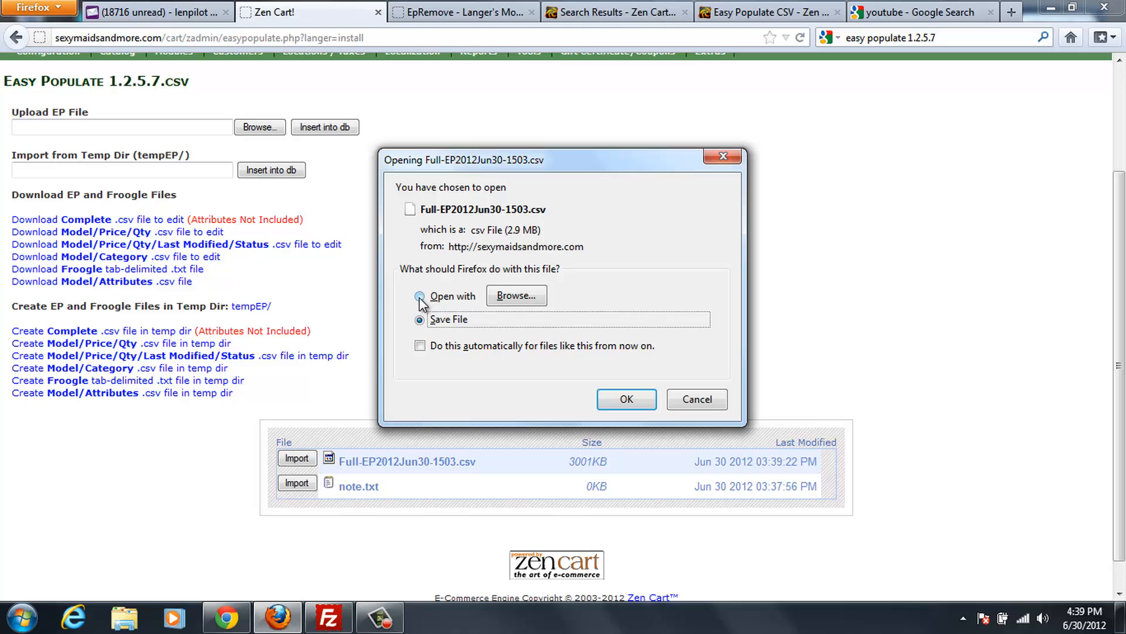
Save the 2.9 MB Full-EP2012Jun30-1503.csv export and minimize the Downloads window
click(420, 319)
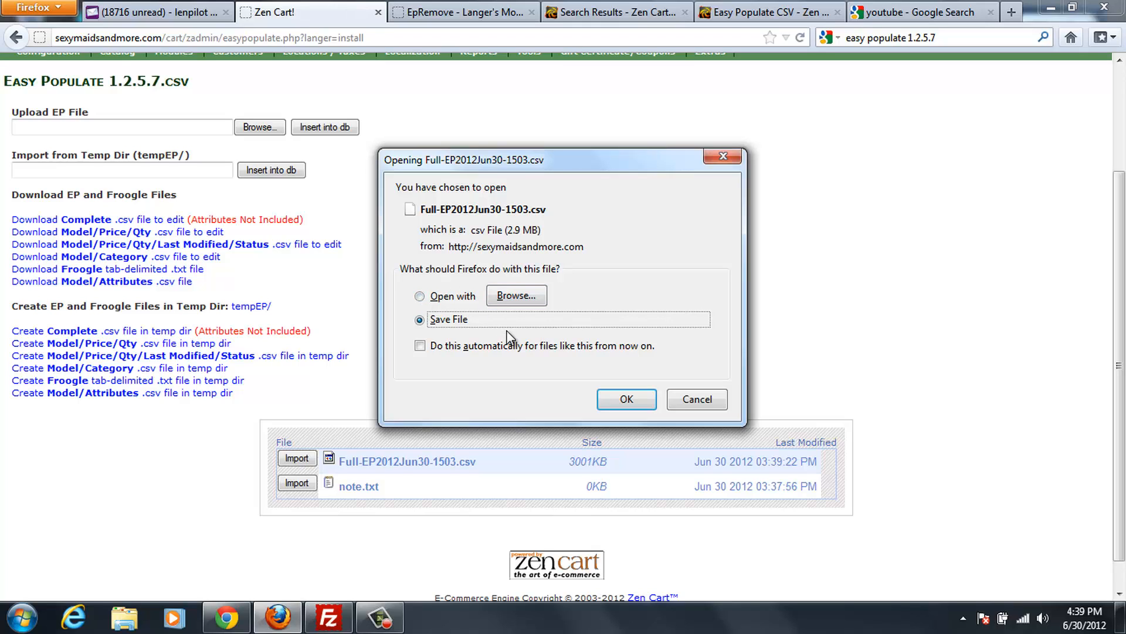
mouse_move(419, 295)
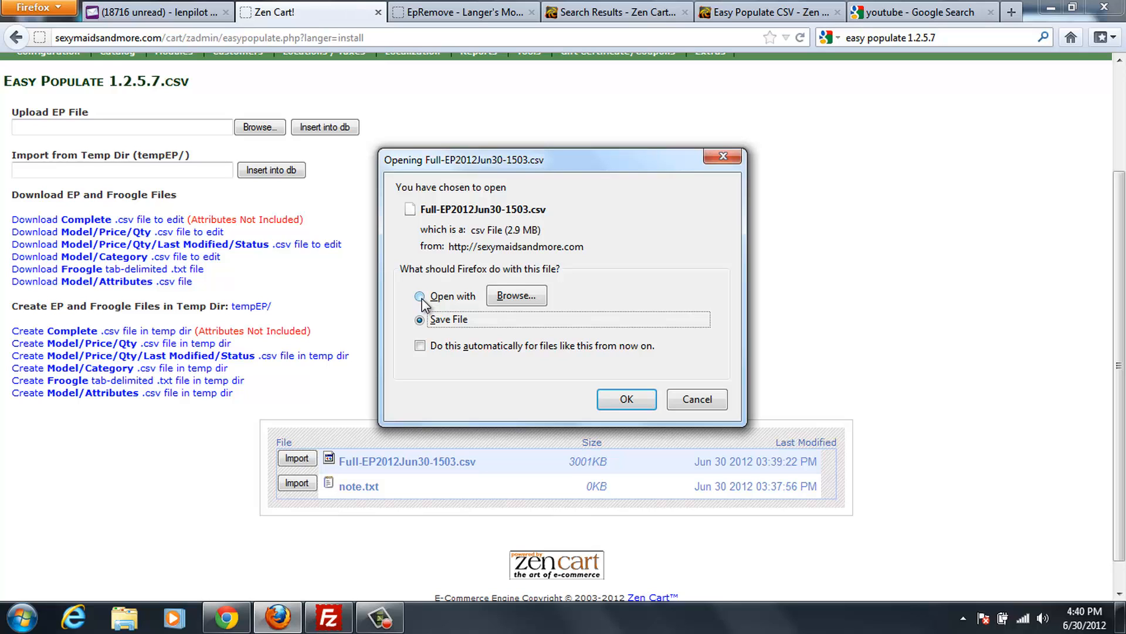
click(420, 319)
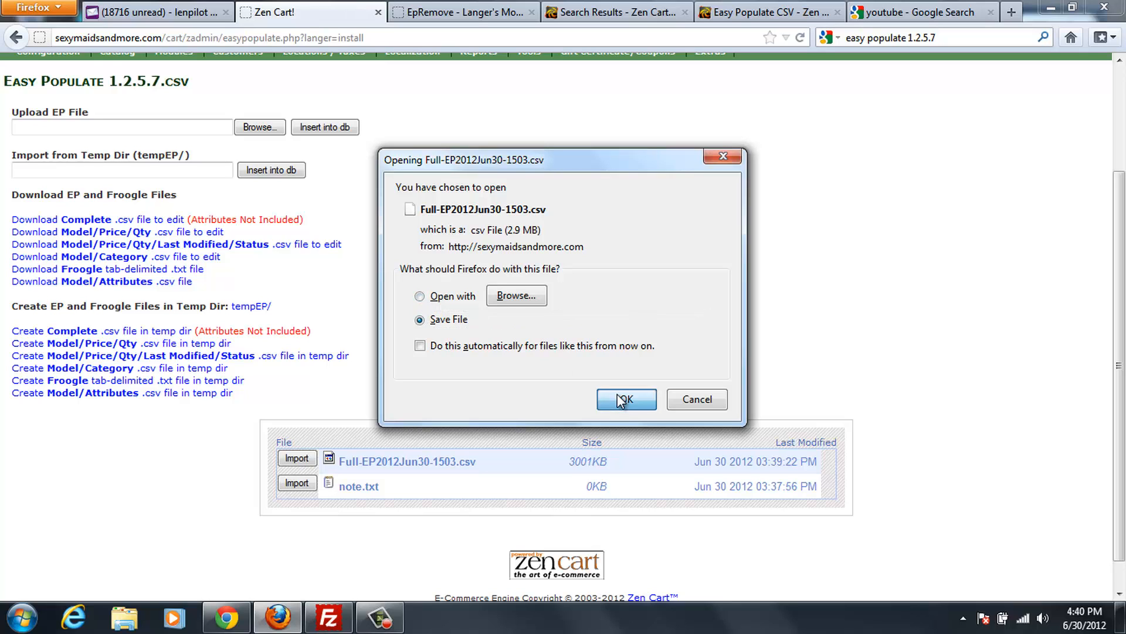
click(624, 400)
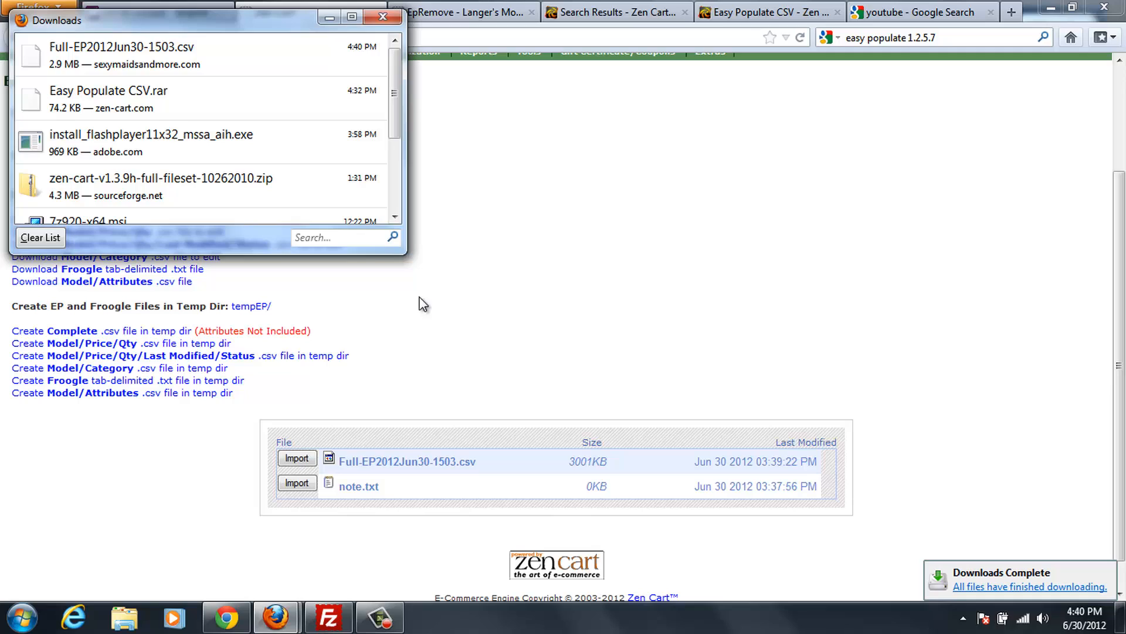
mouse_move(118, 57)
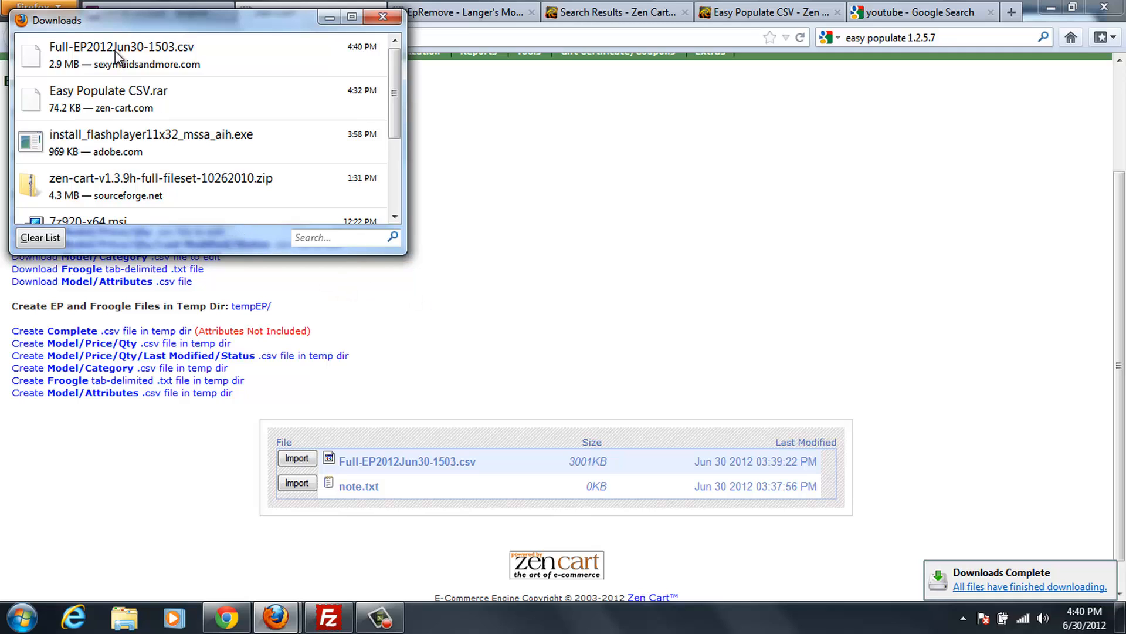
mouse_move(121, 56)
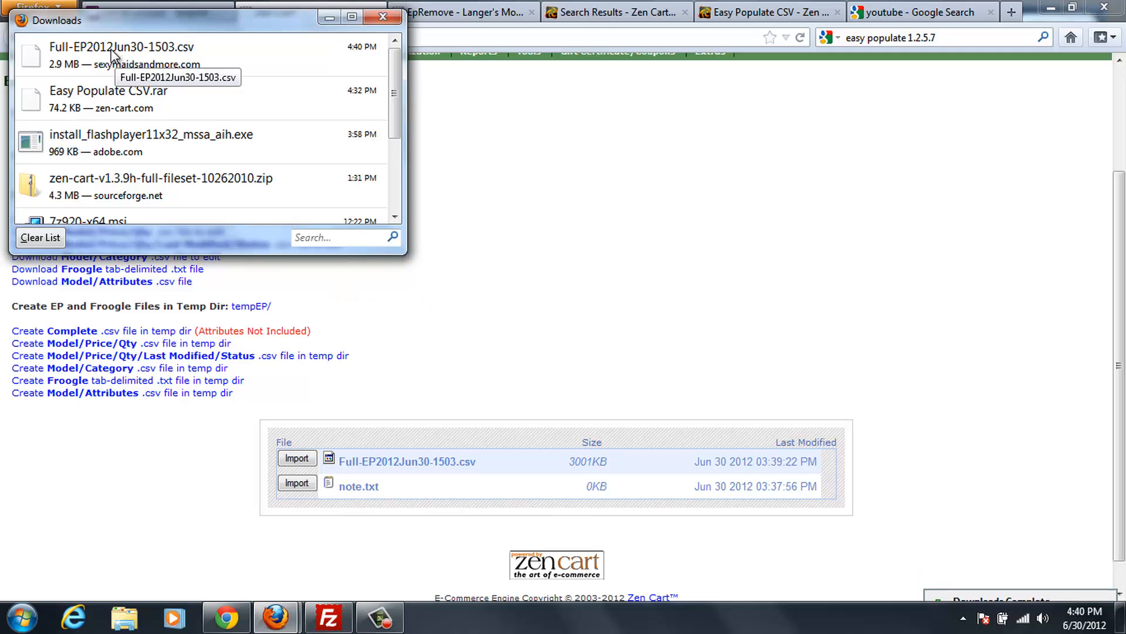
right_click(121, 55)
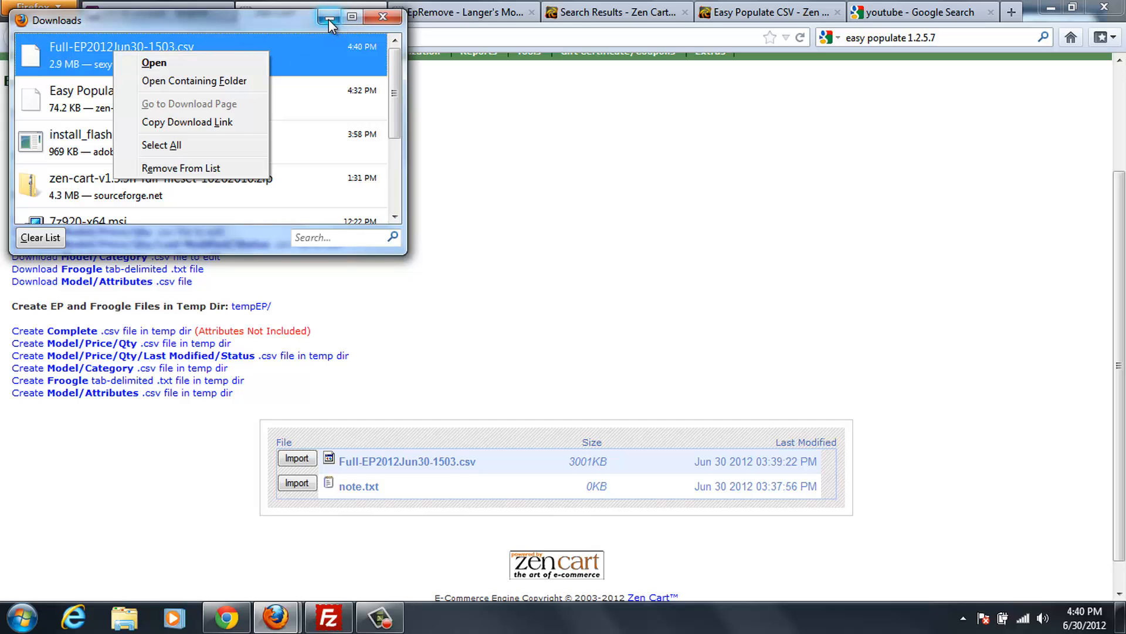
click(329, 17)
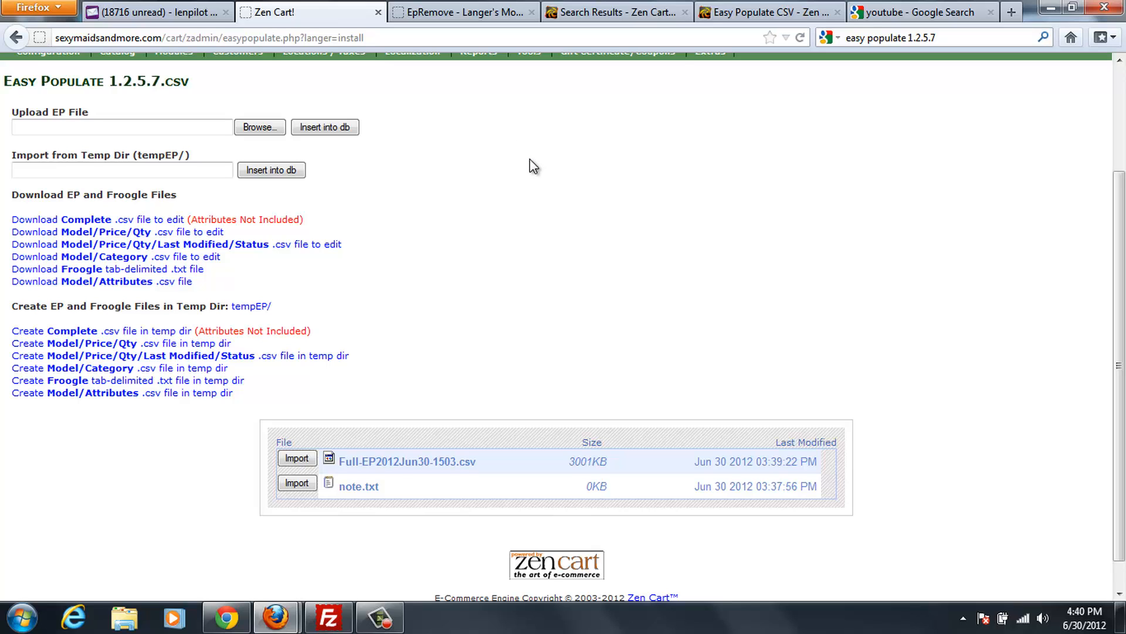
mouse_move(384, 182)
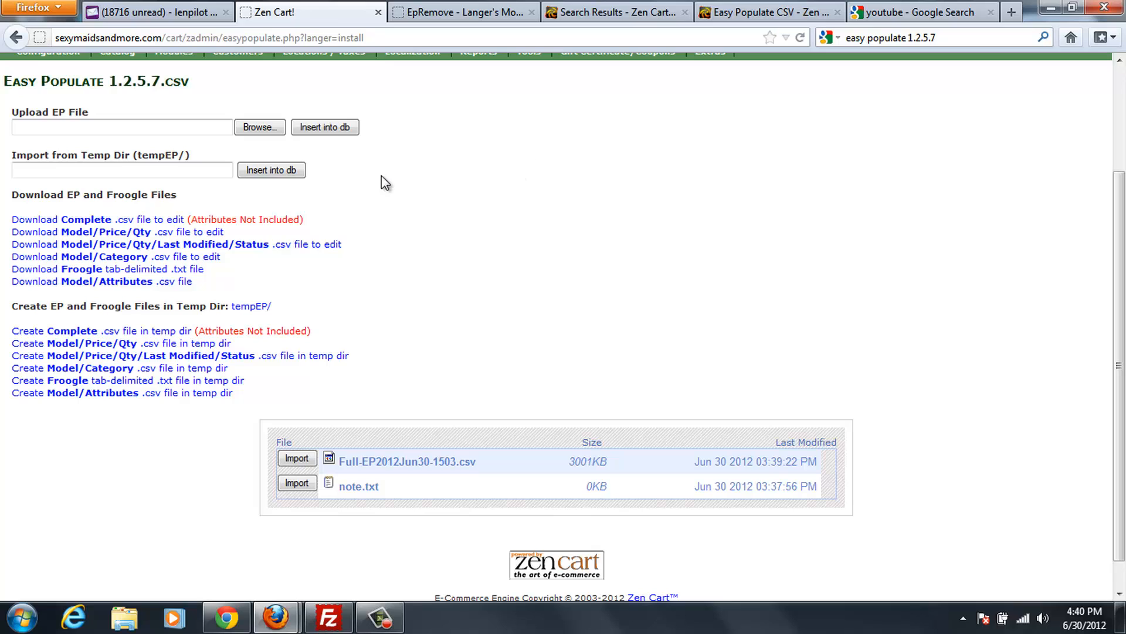
mouse_move(340, 225)
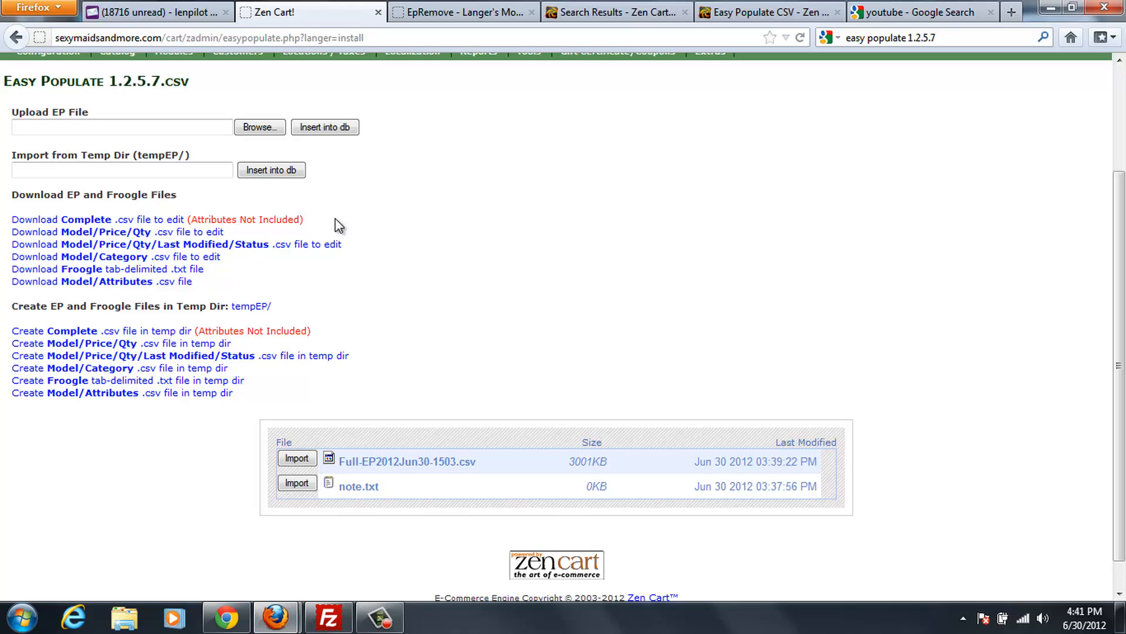
mouse_move(720, 36)
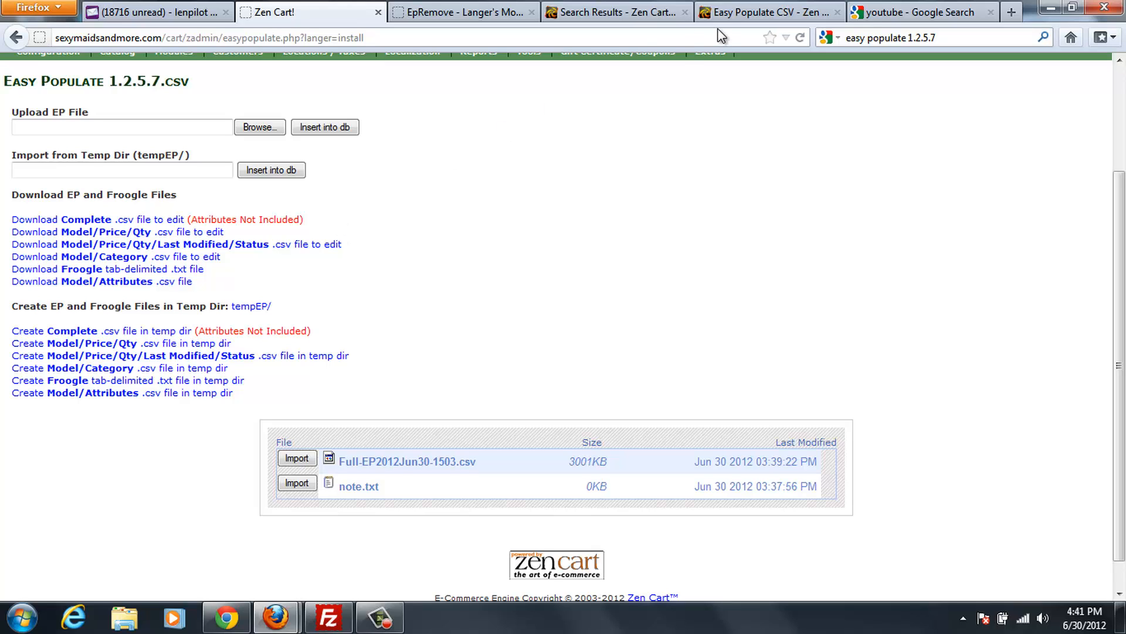